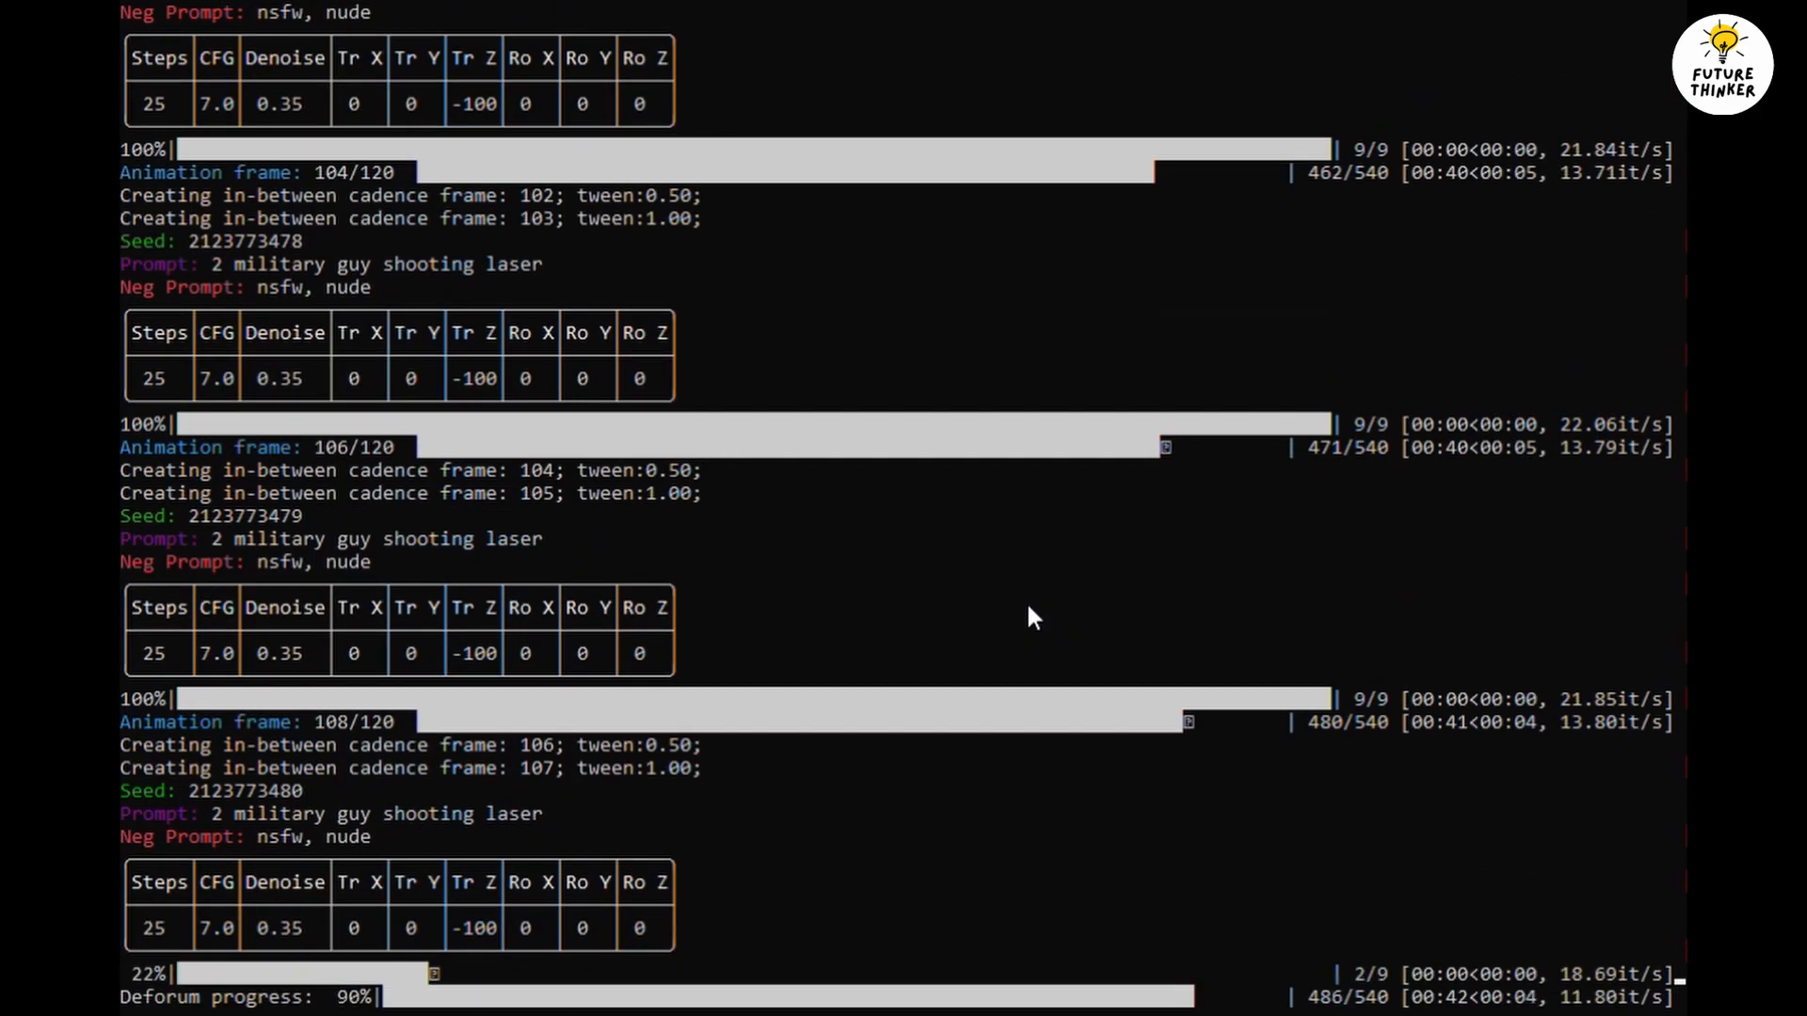
Visit txt2img, then return to the Extensions page's available-extensions list.
scroll("down", 3)
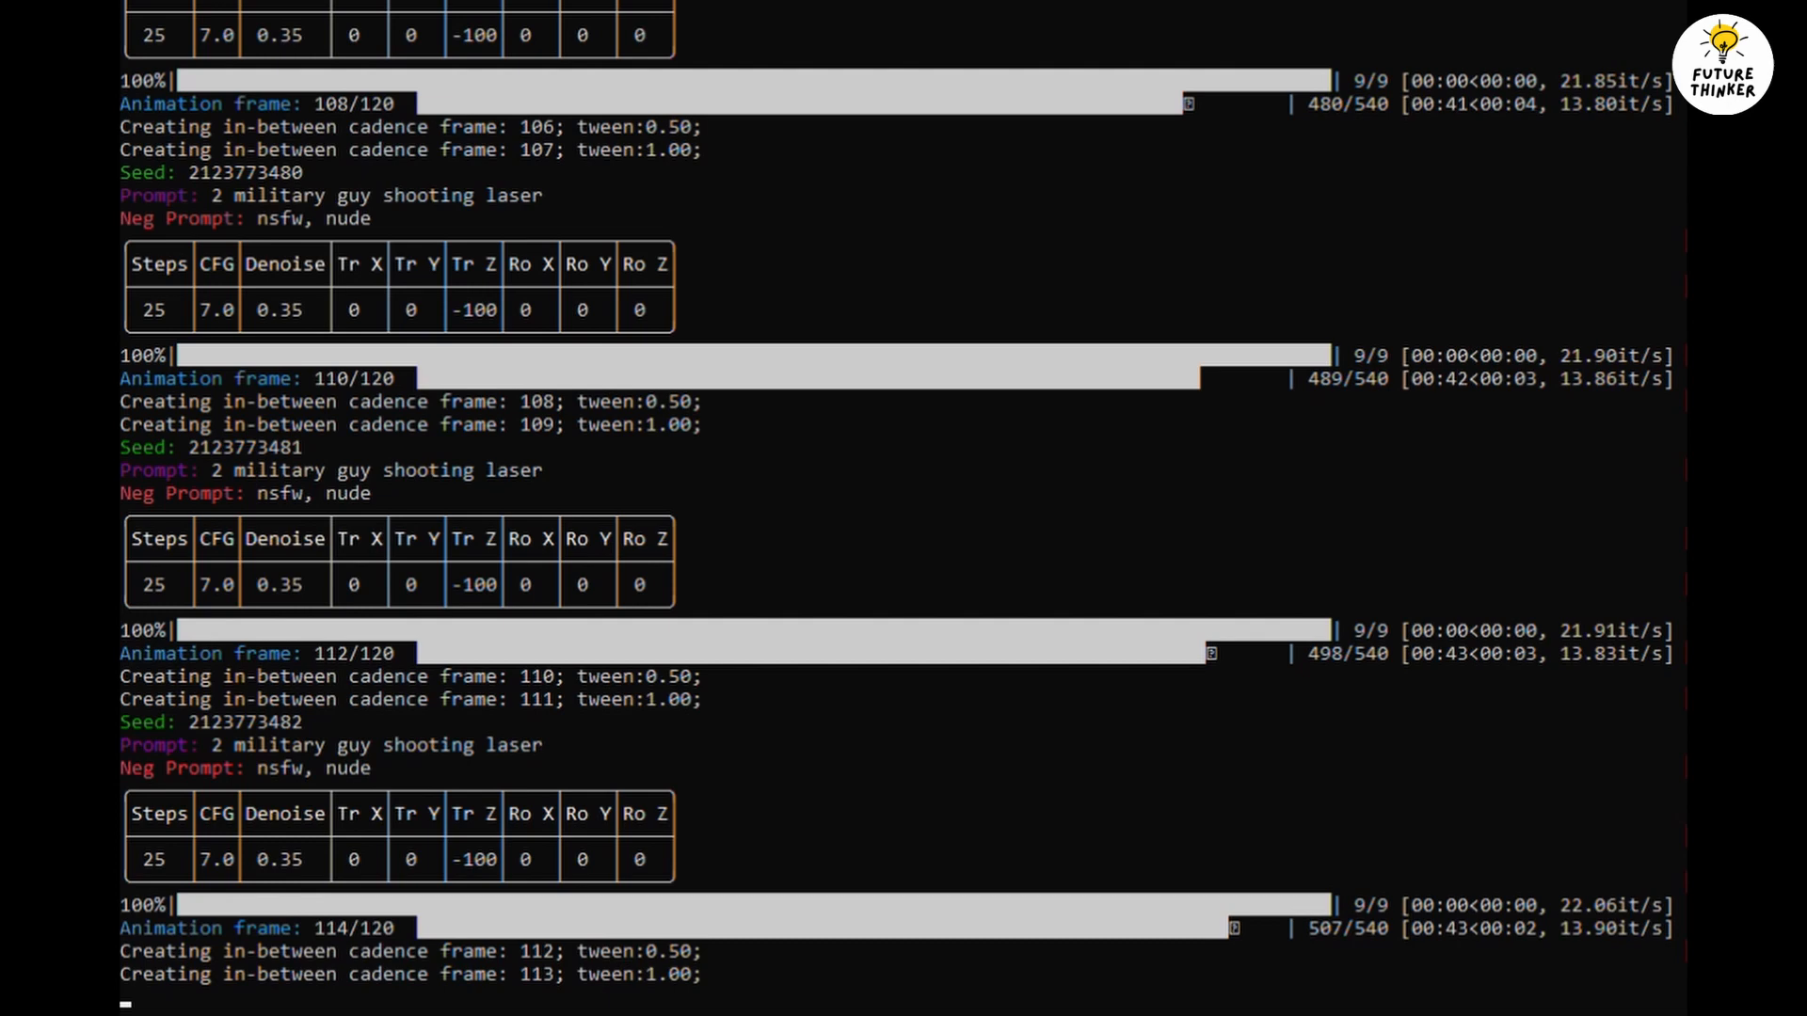
scroll("down", 3)
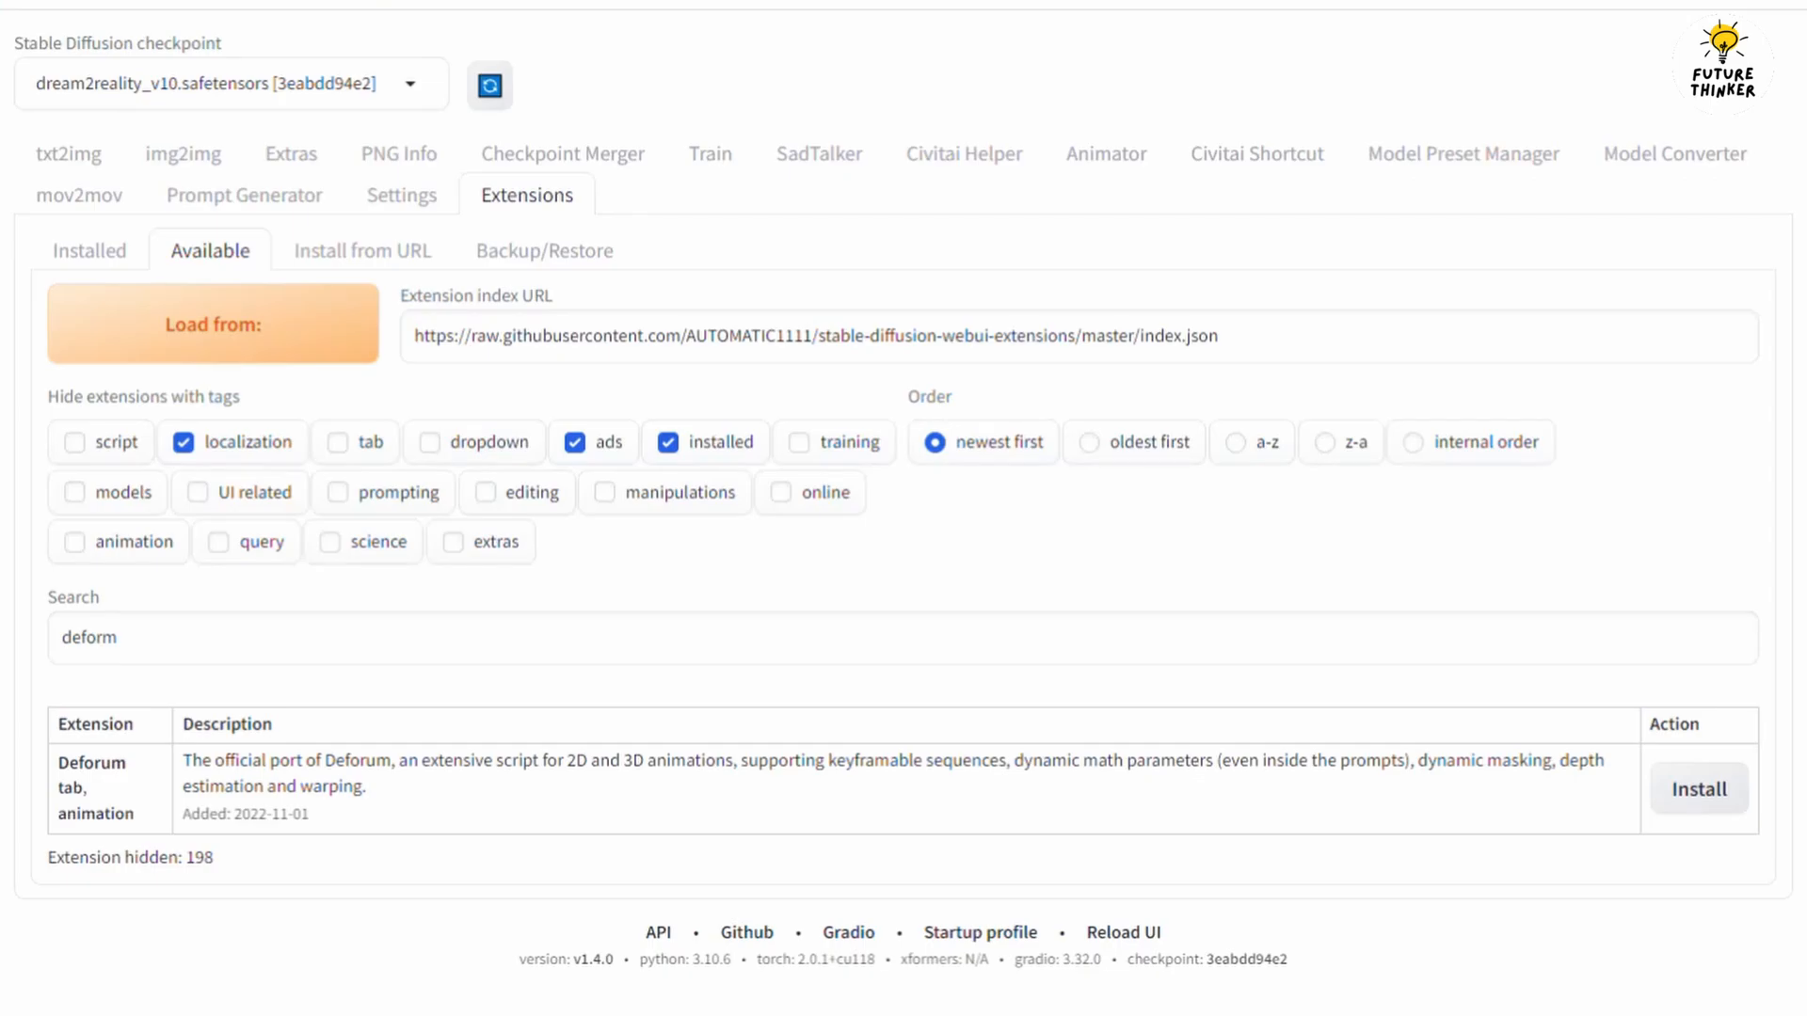
mouse_move(677, 76)
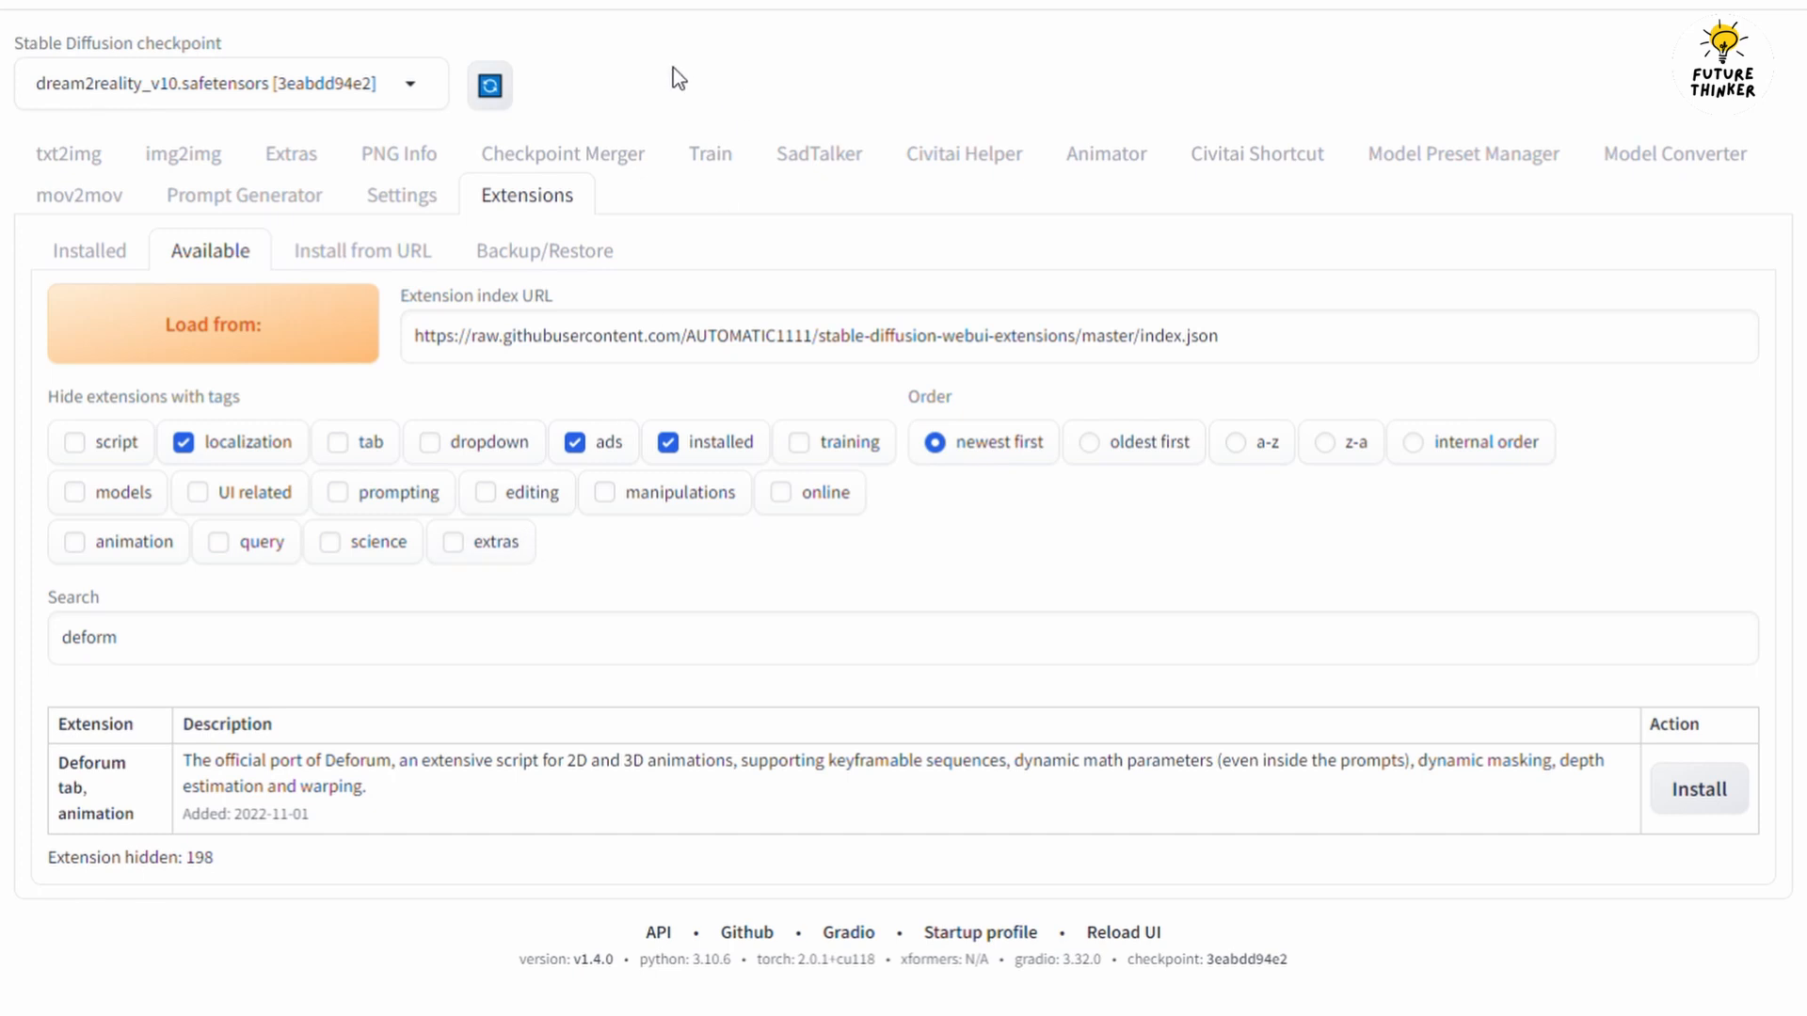
left_click(68, 153)
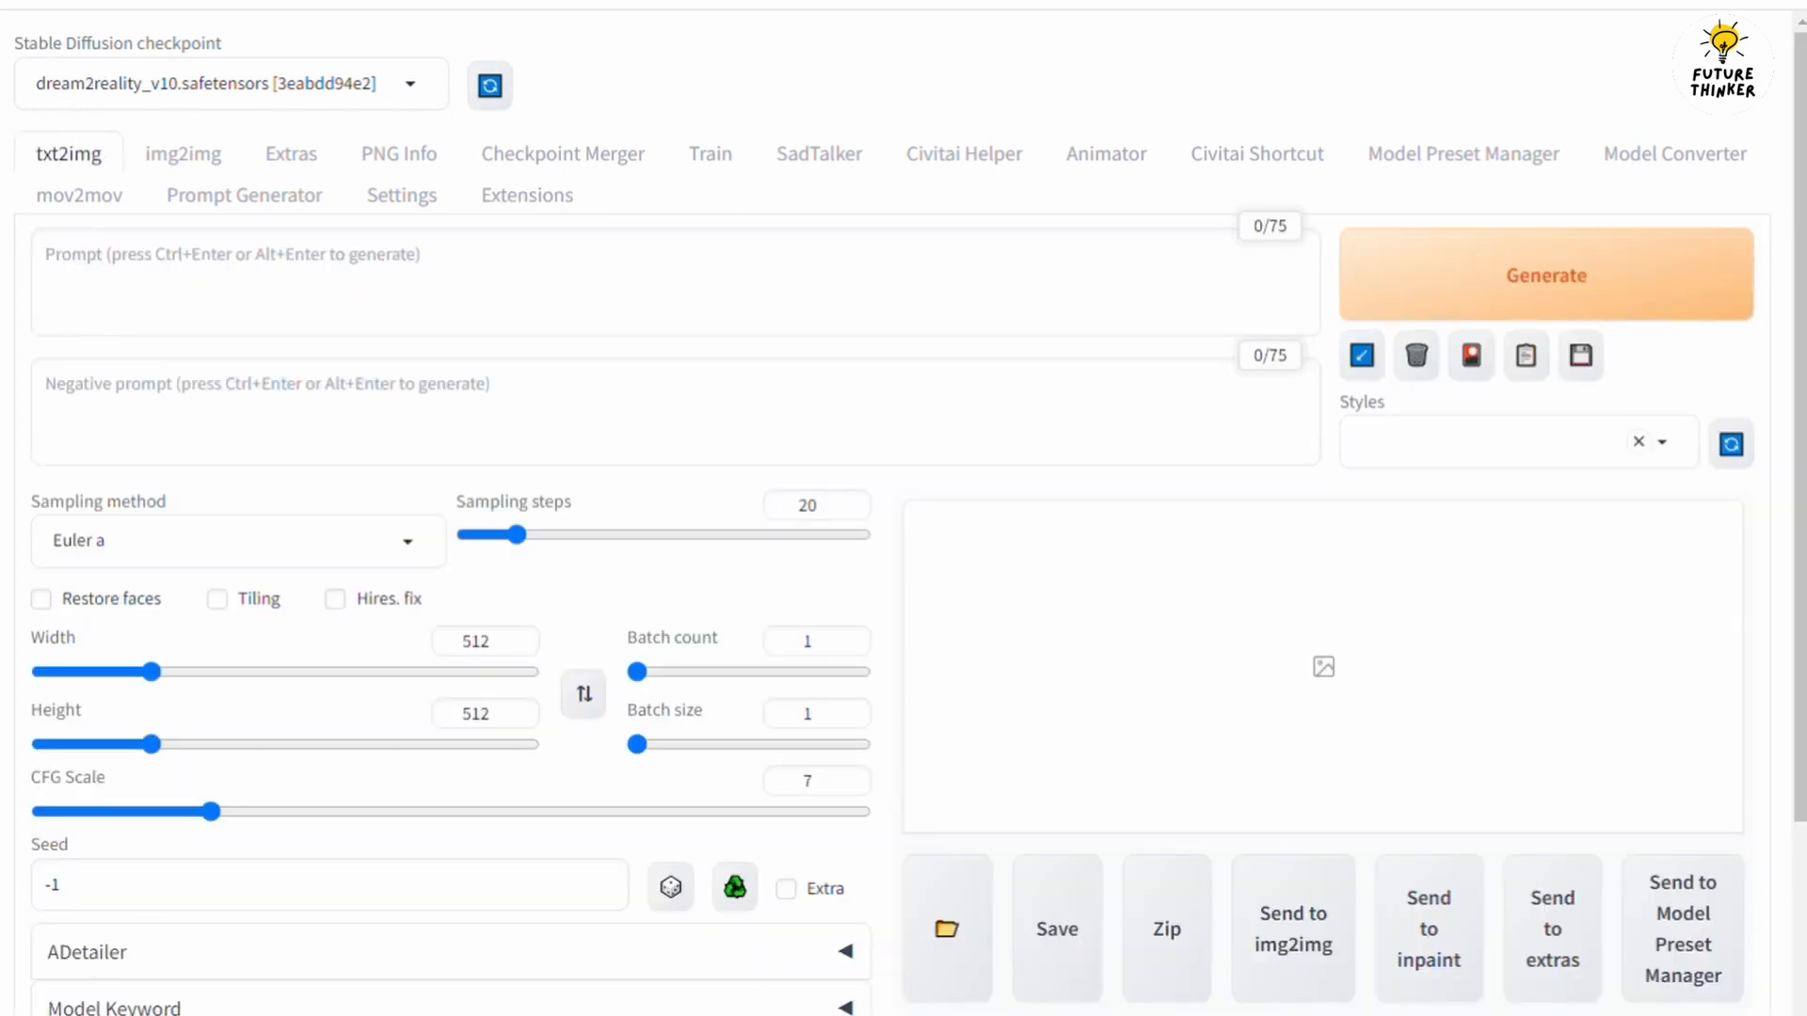
mouse_move(1262, 136)
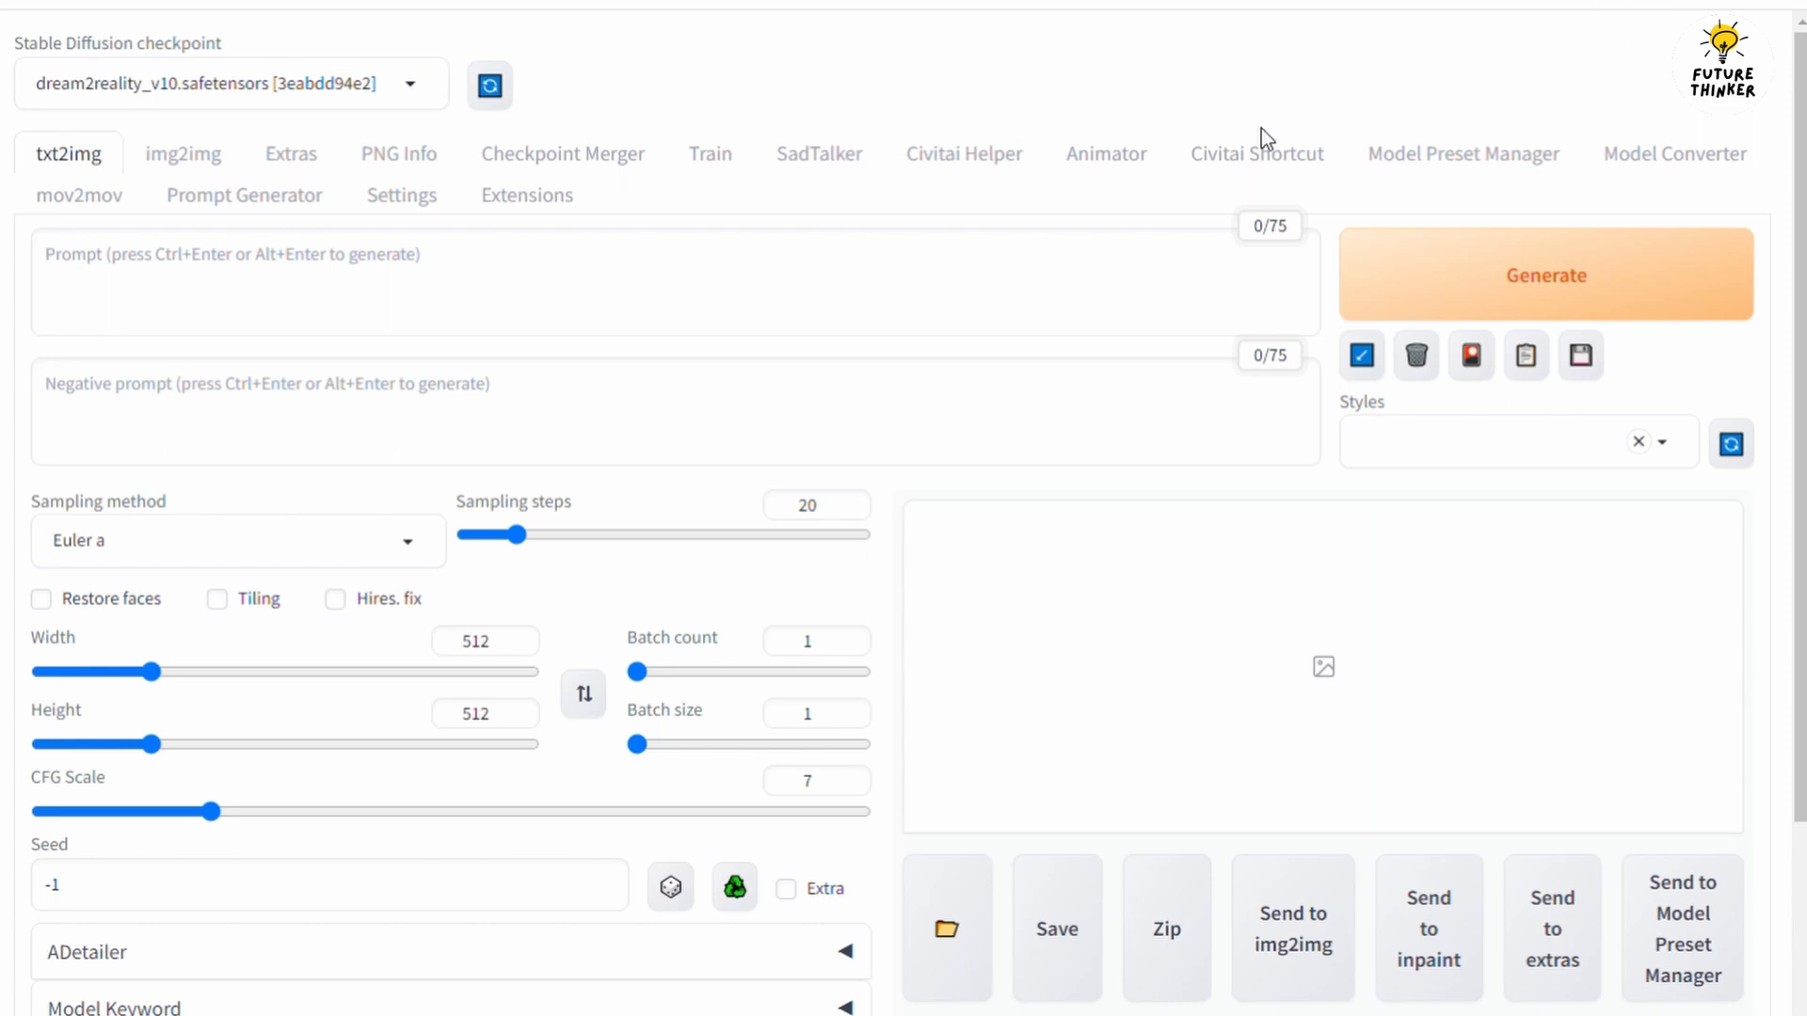
mouse_move(1459, 71)
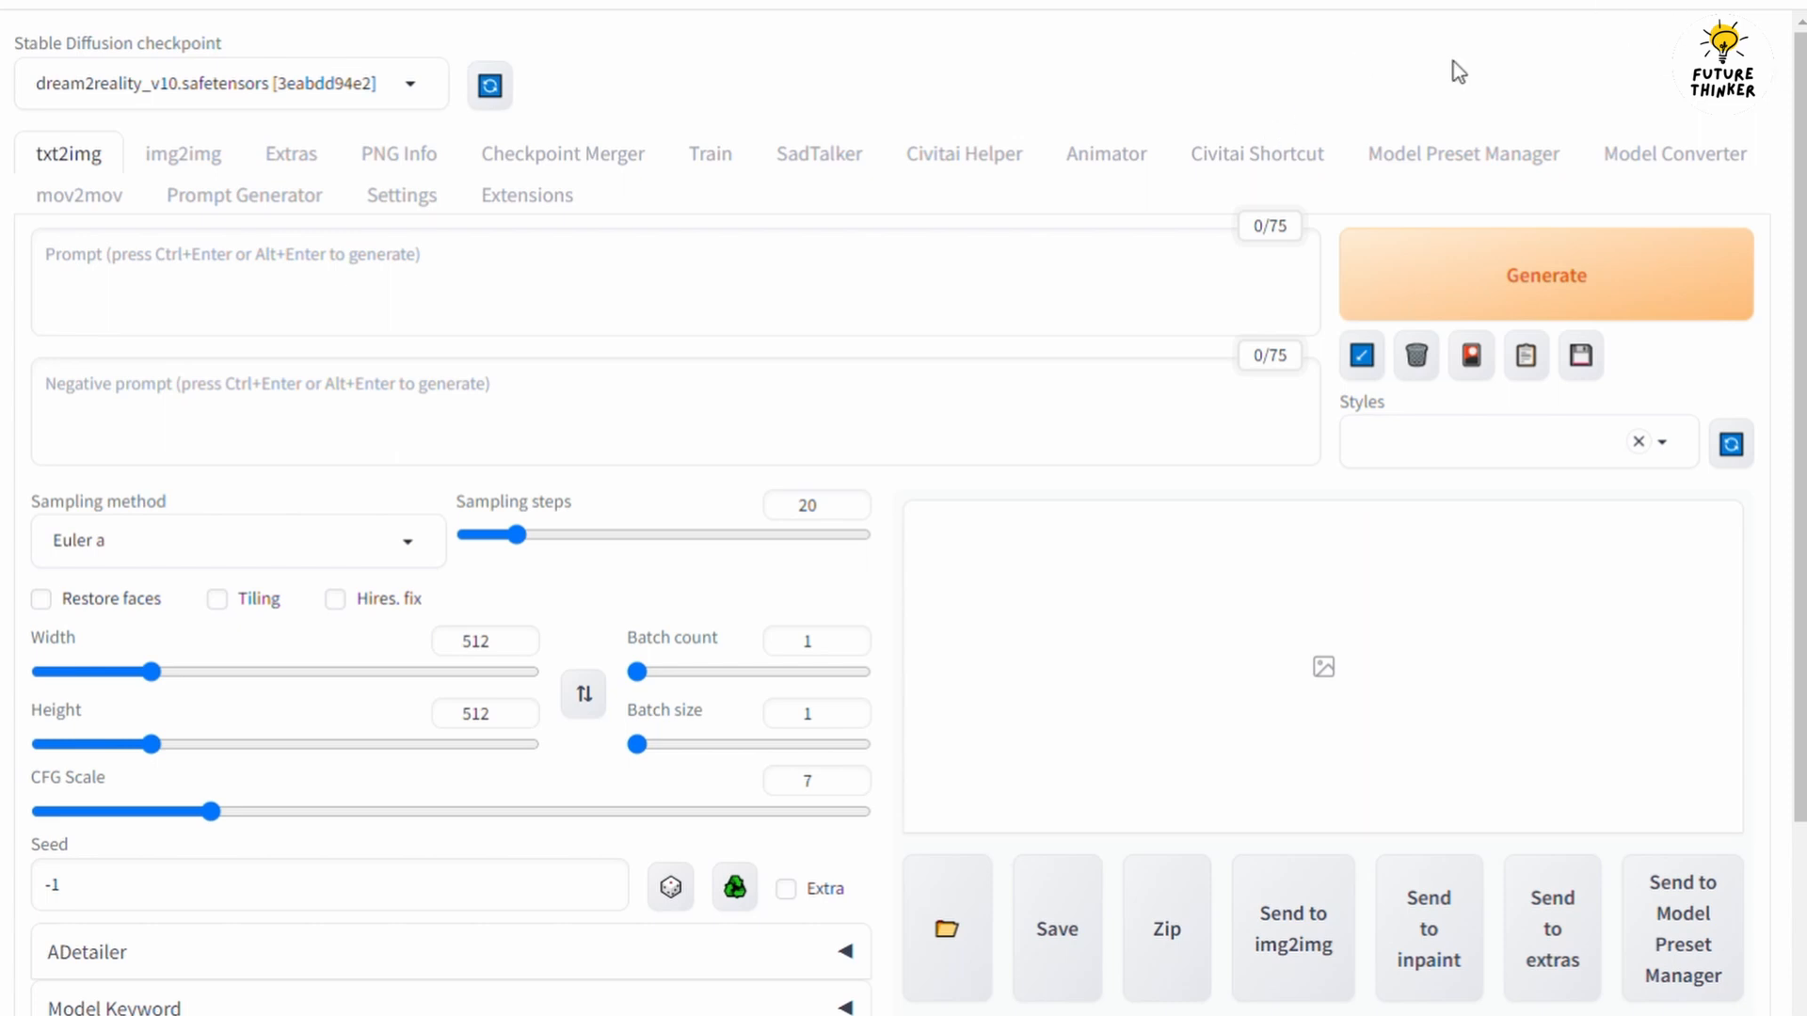
left_click(525, 195)
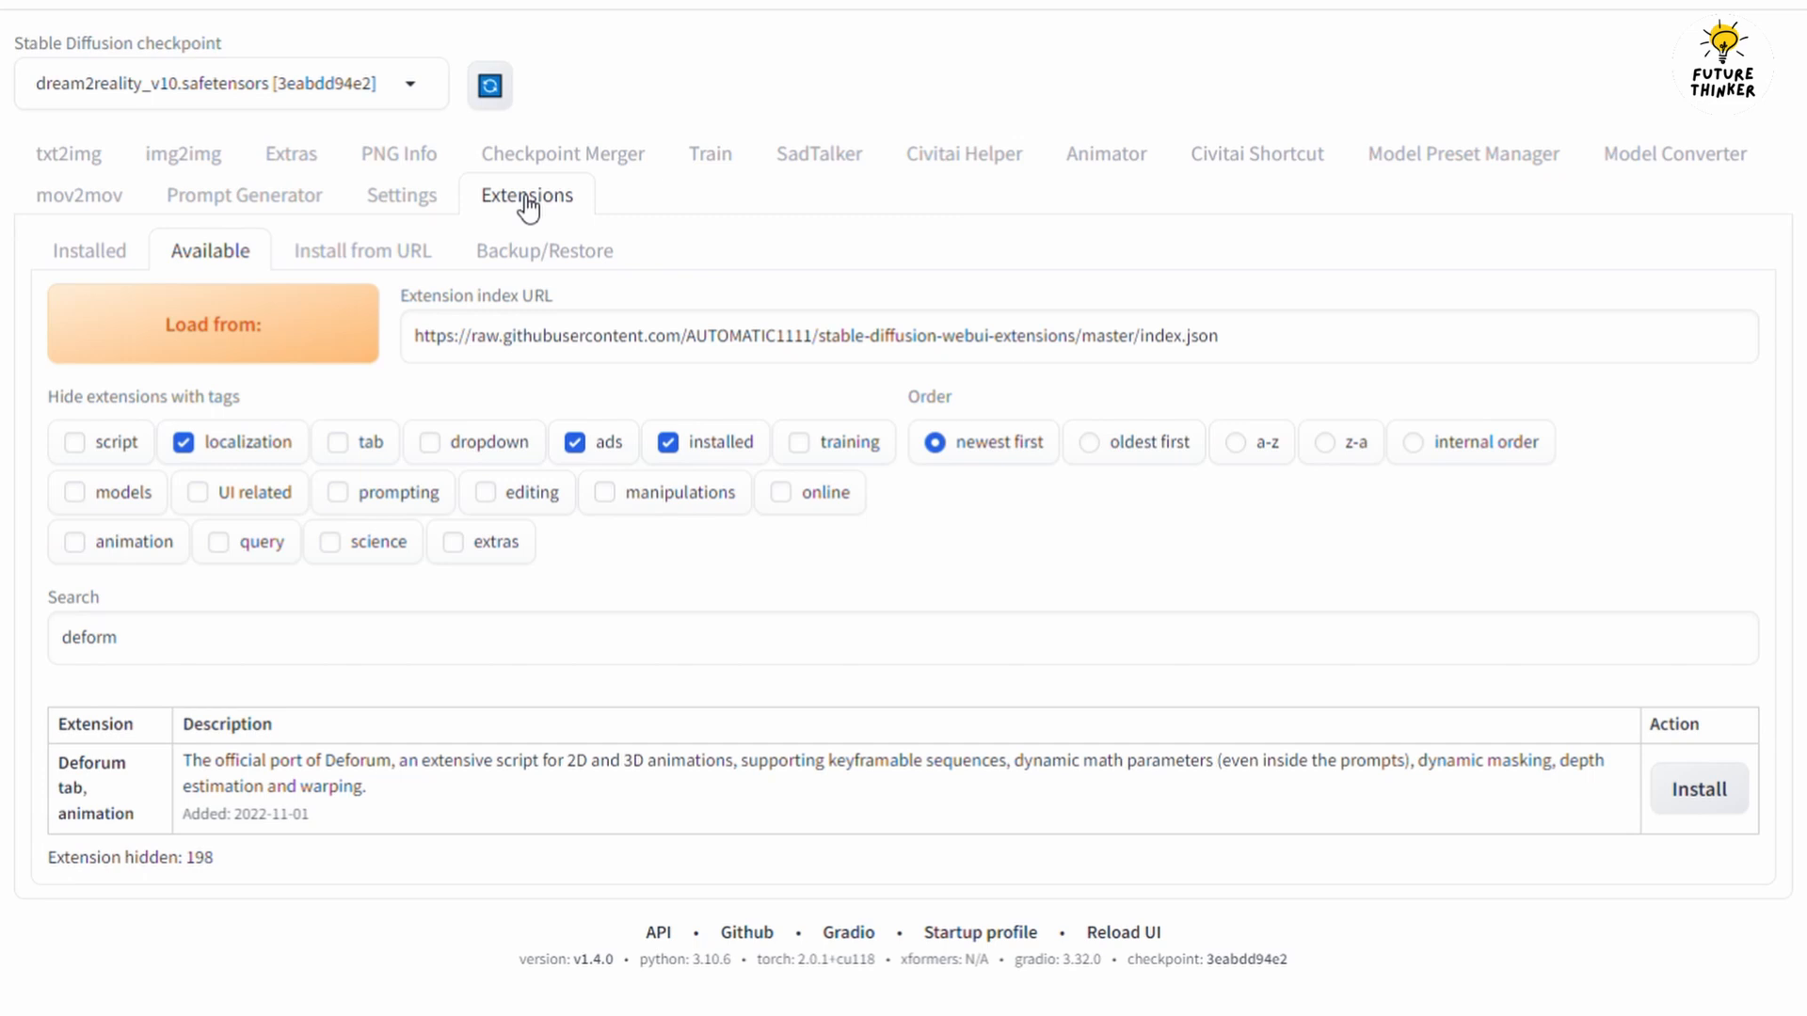
mouse_move(1300, 238)
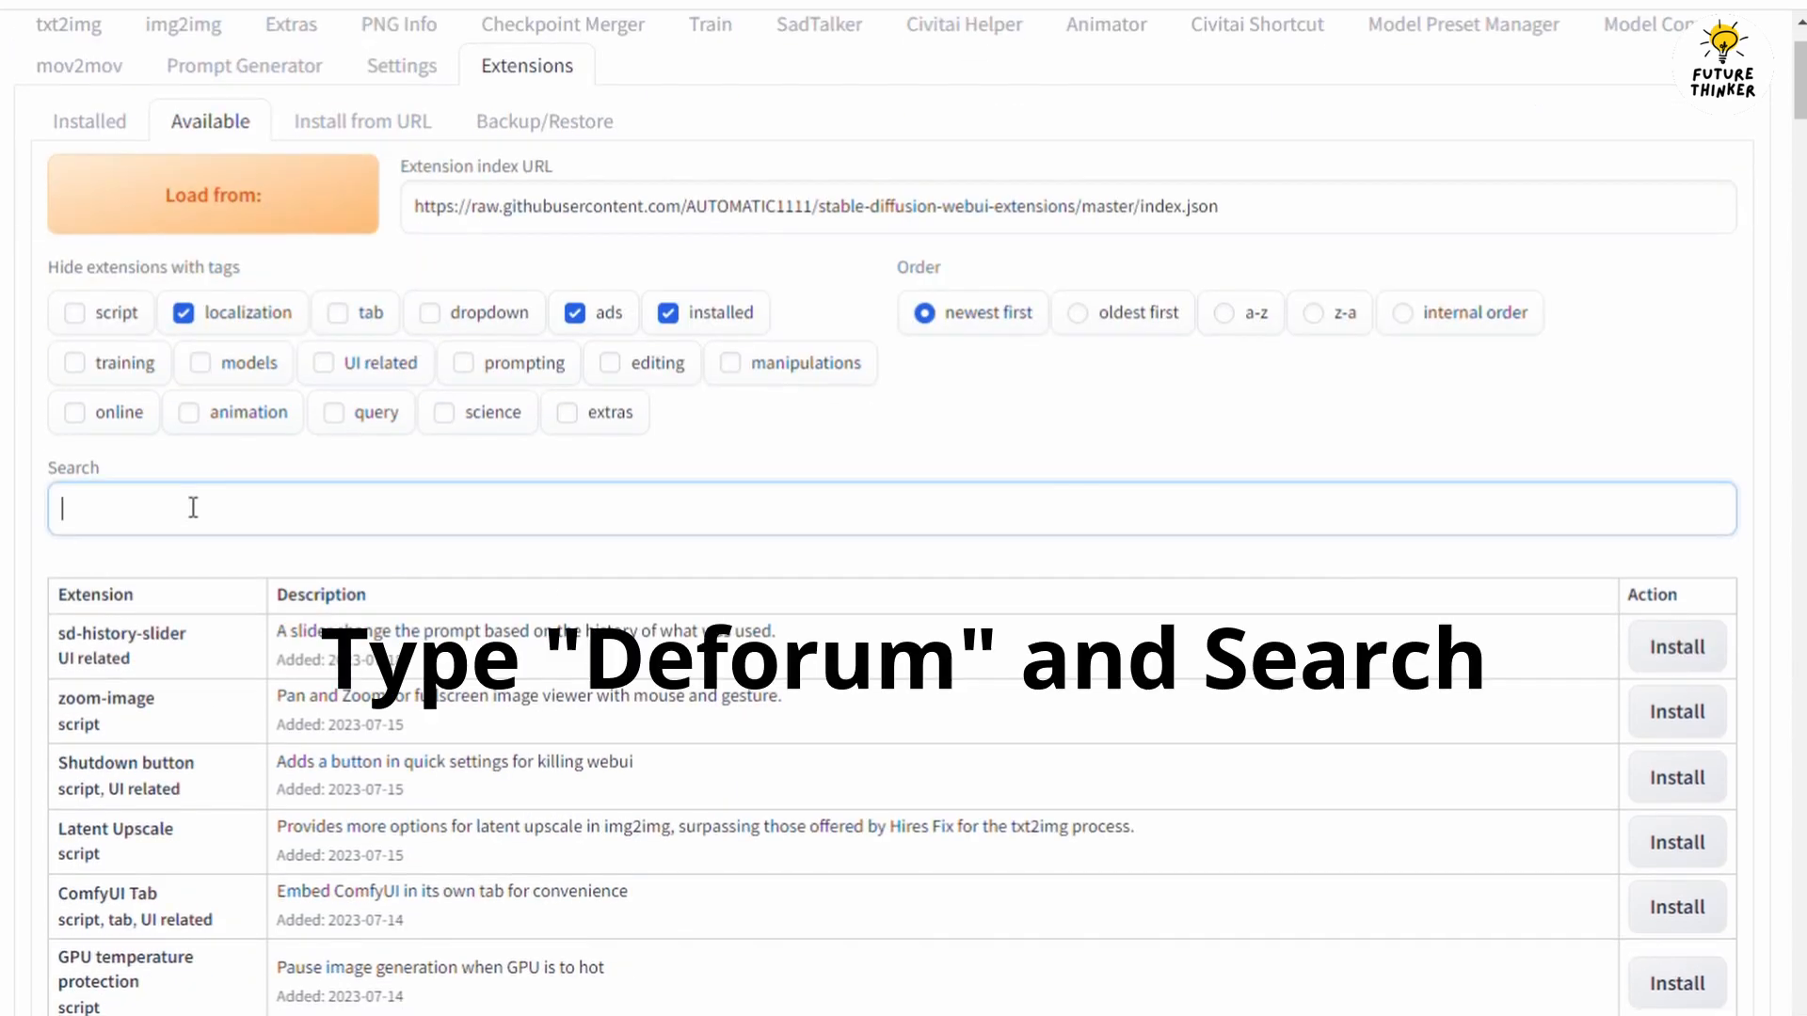
Search 'defor', install the Deforum extension, and reload the UI.
type("defor")
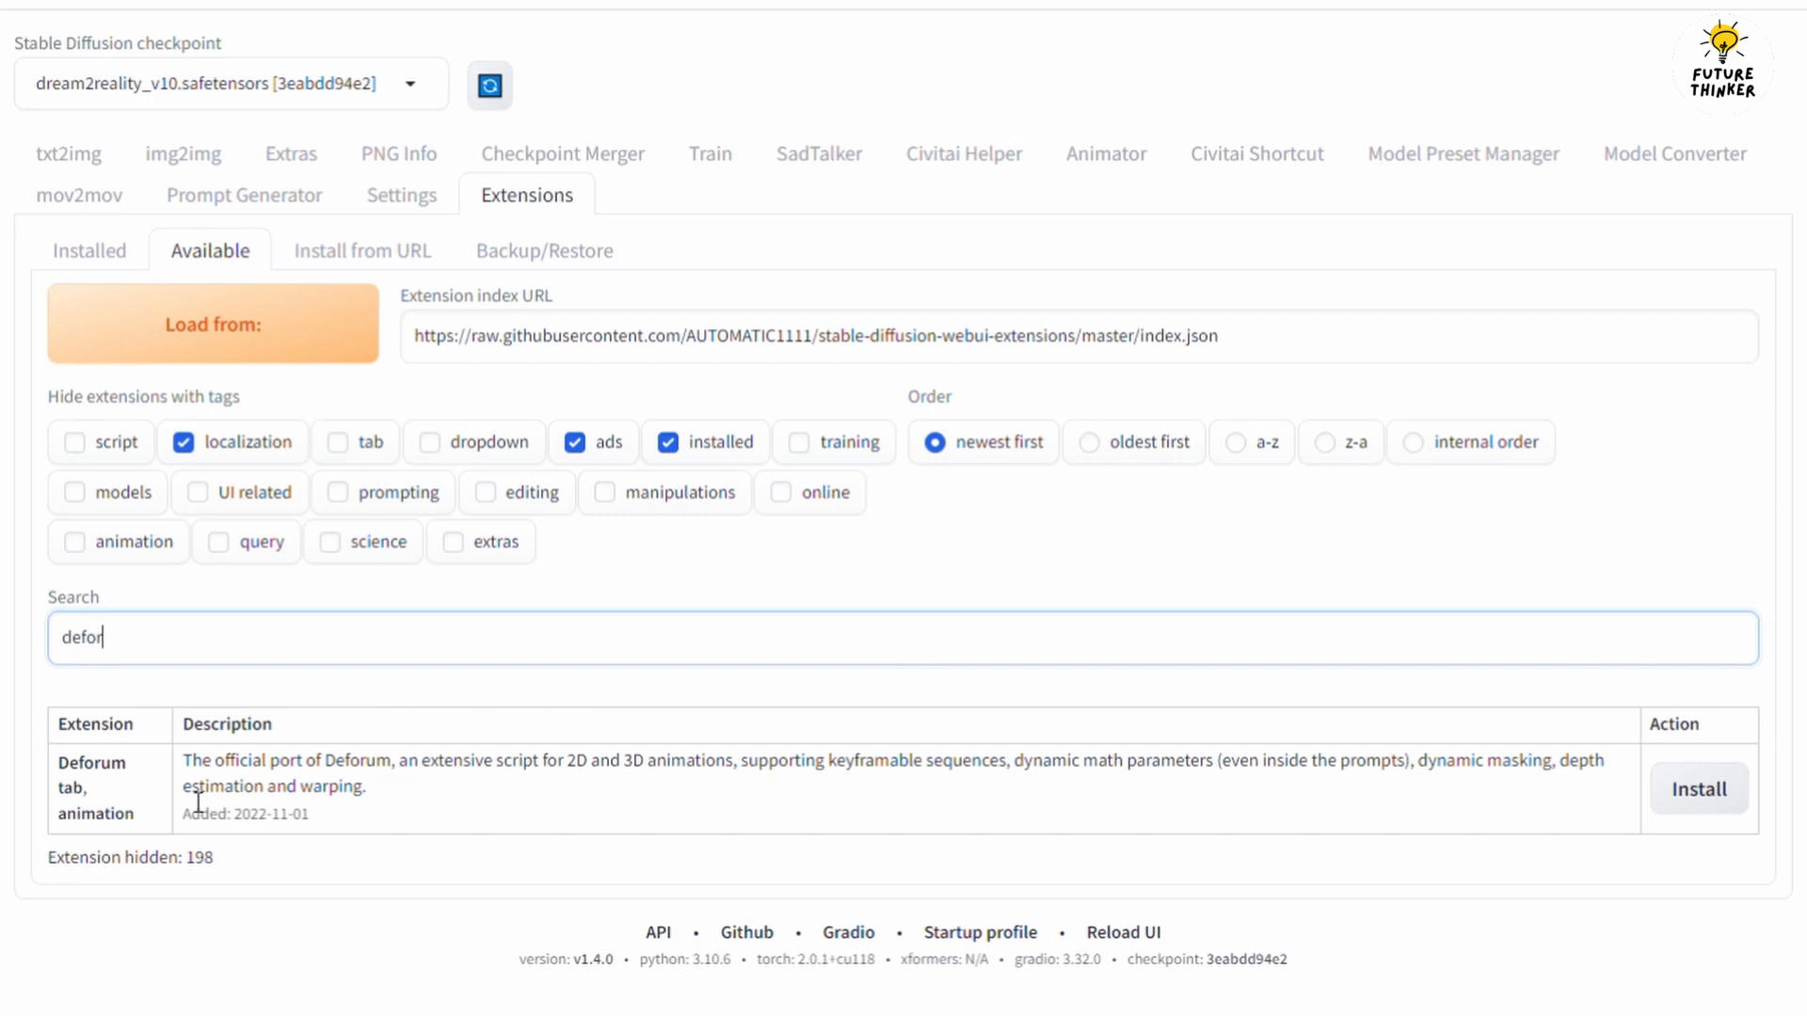
mouse_move(1545, 815)
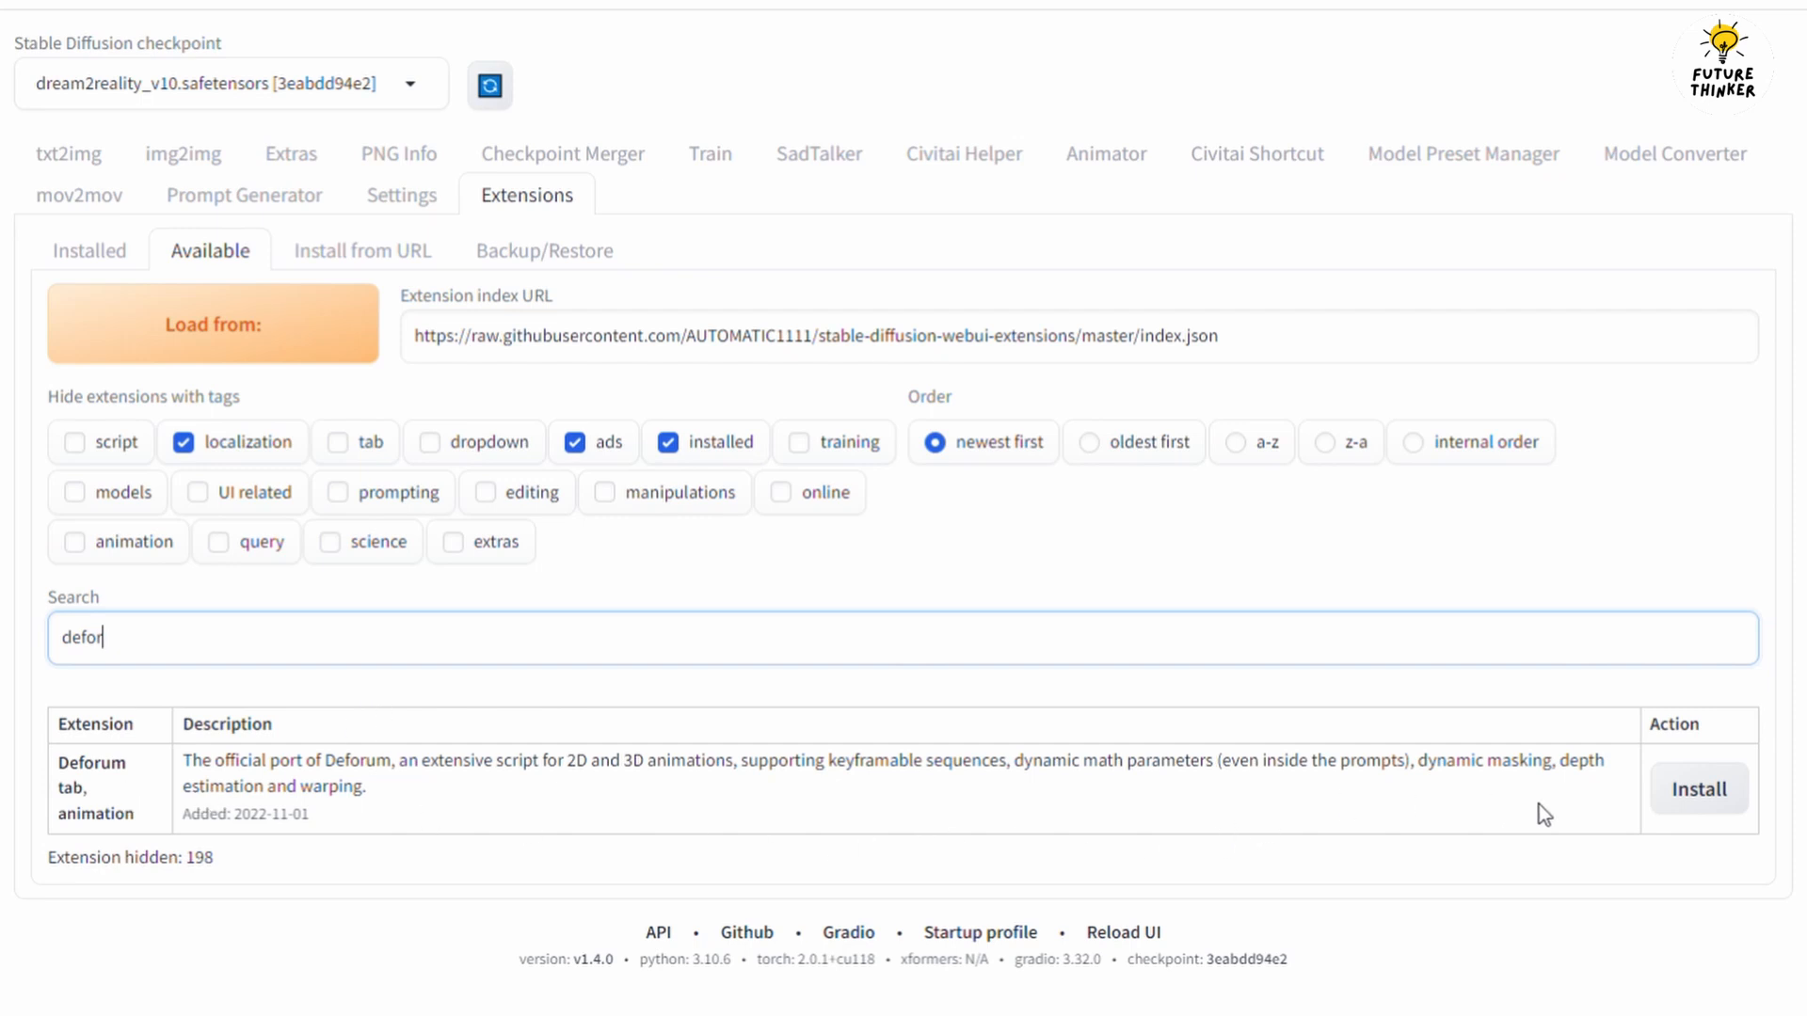
left_click(1696, 790)
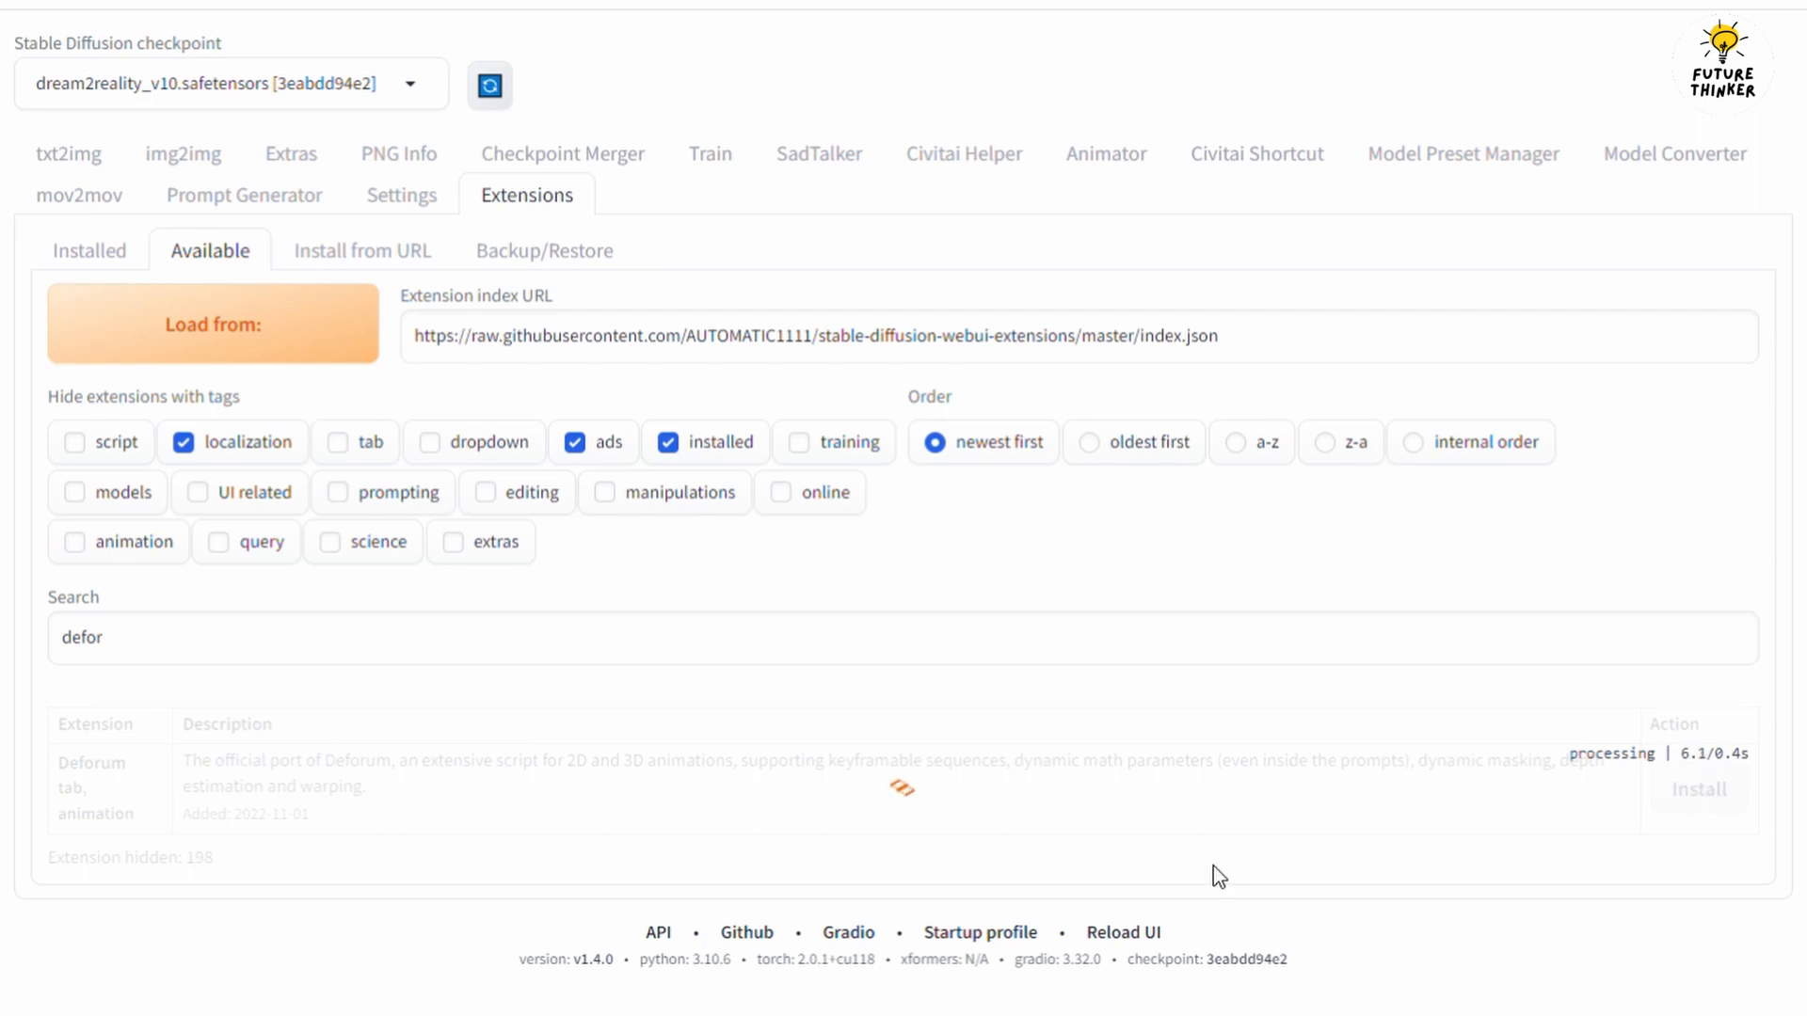
left_click(1696, 790)
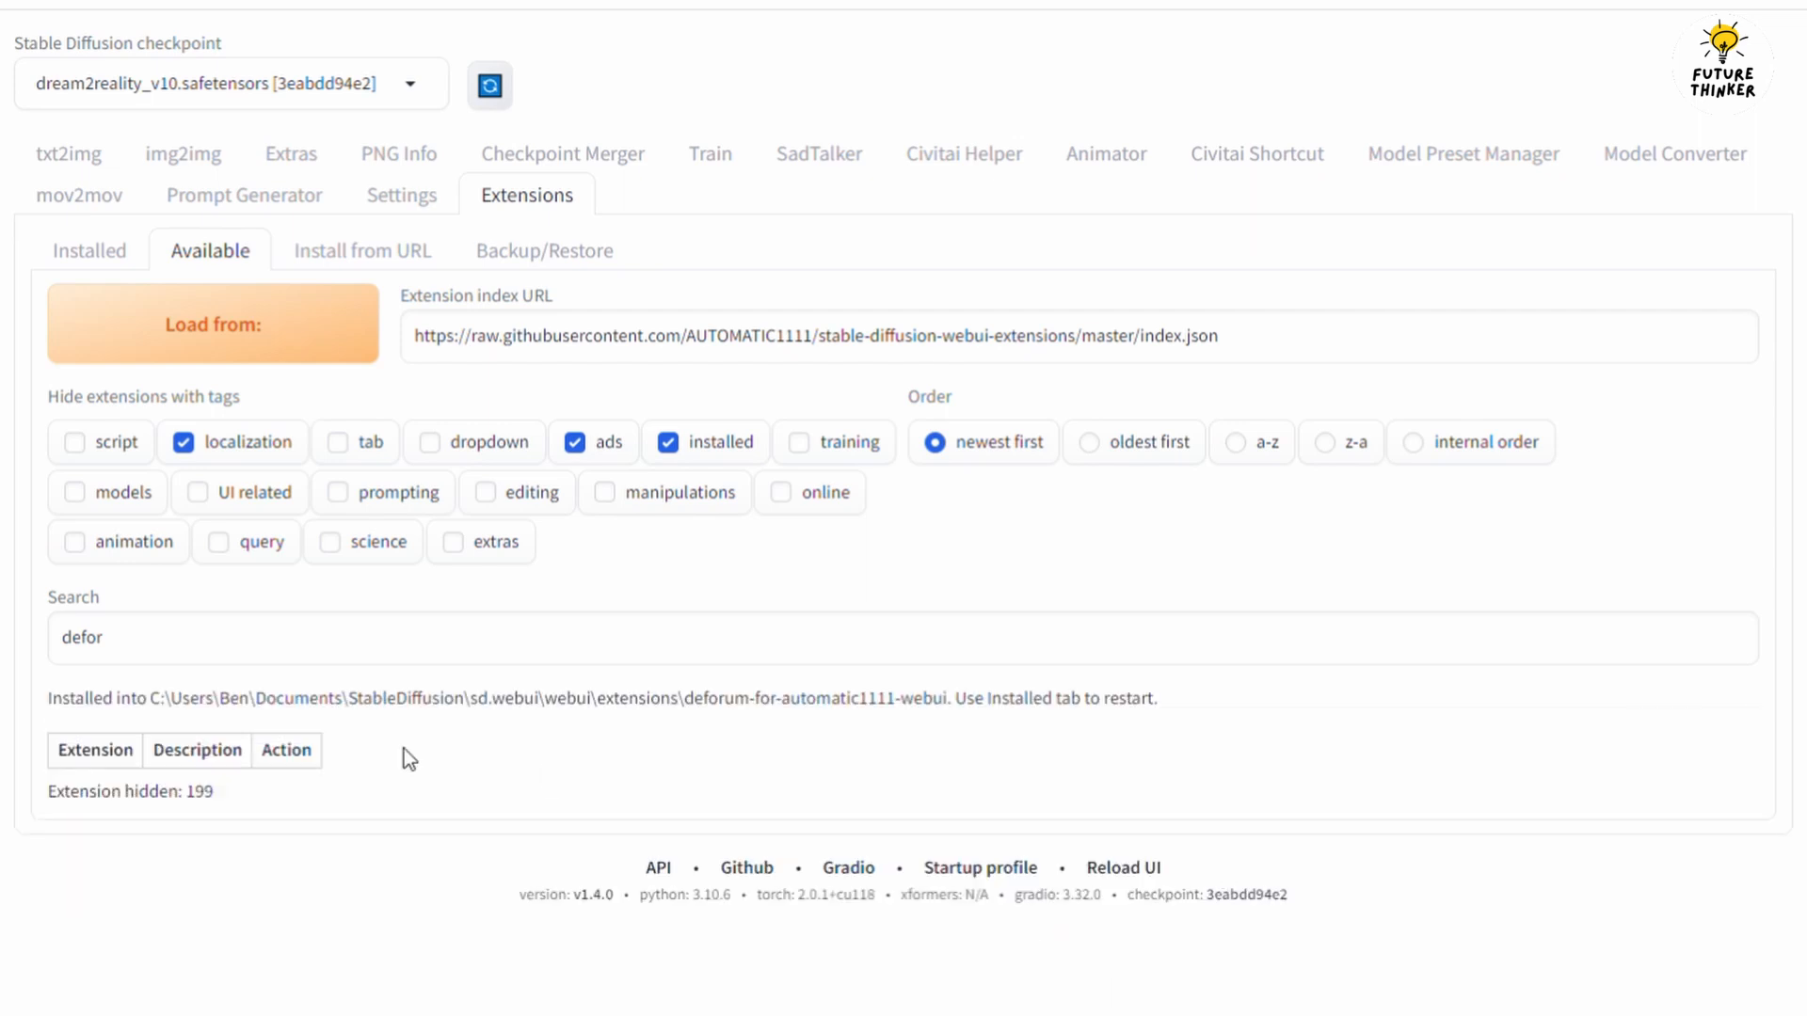
left_click(88, 251)
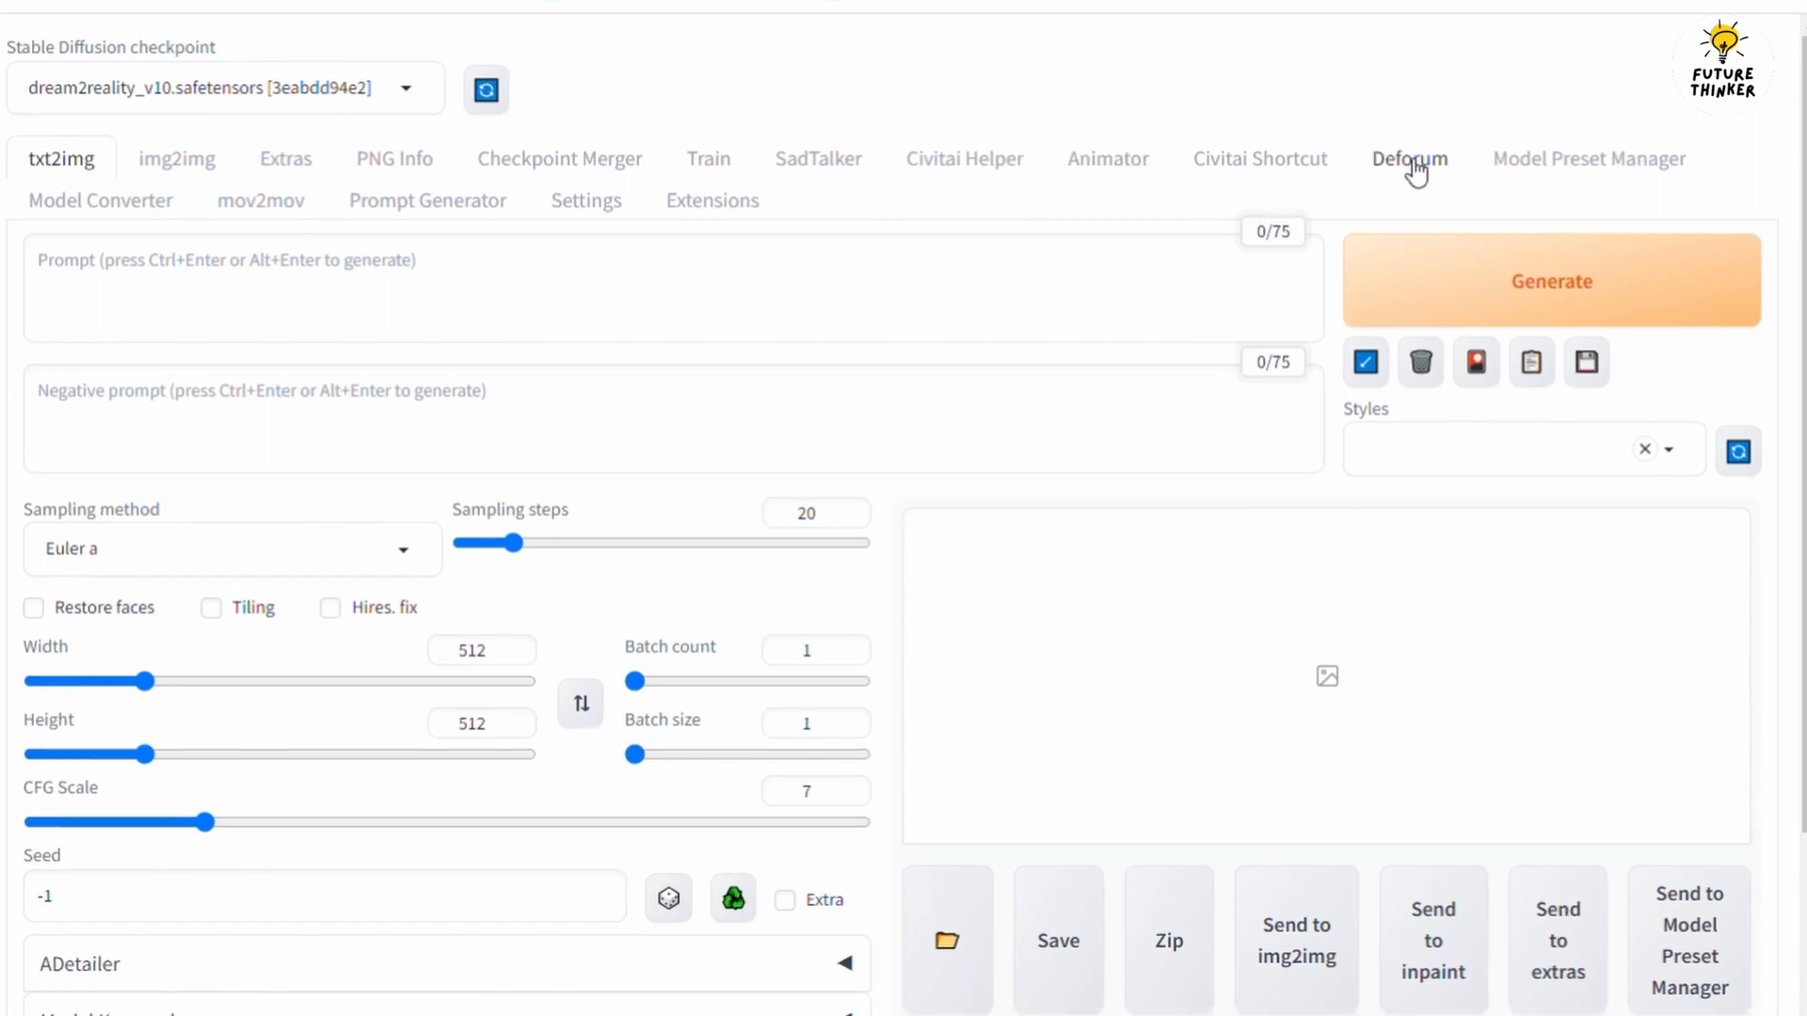
Open the Deforum tab, collapse 'Info, Links and Help', and scroll to the settings.
left_click(1408, 159)
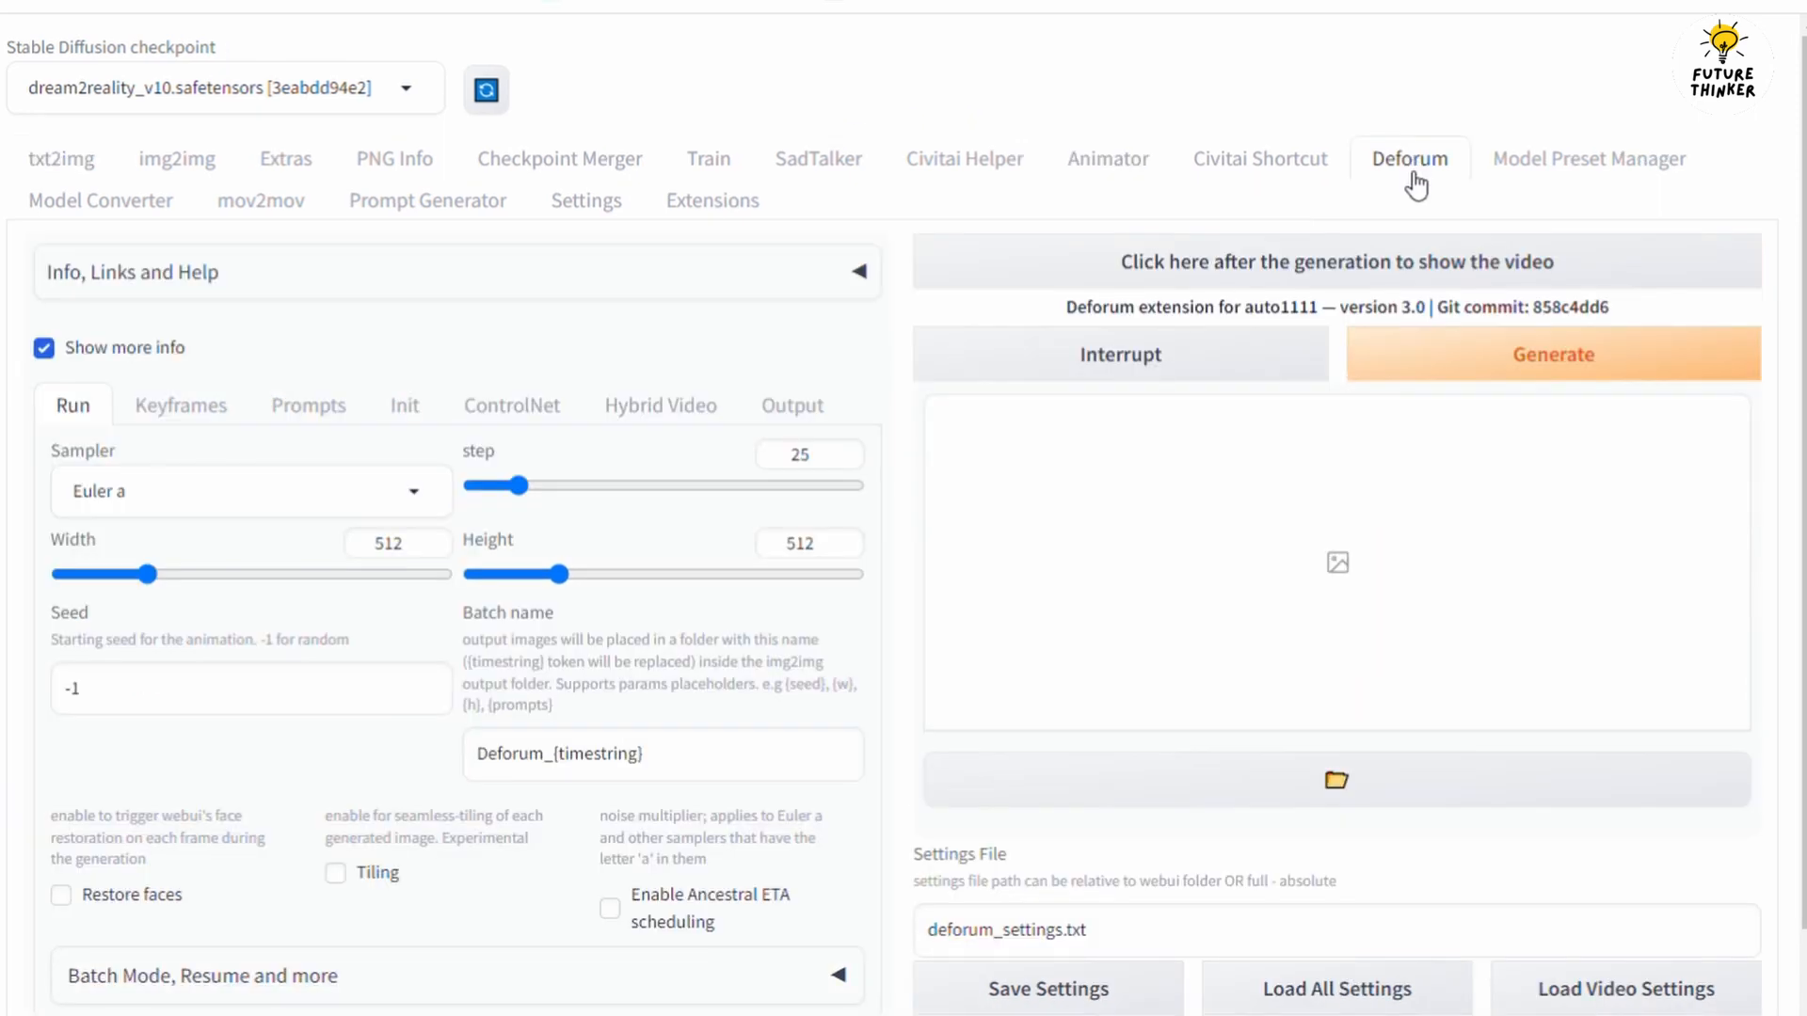
mouse_move(1412, 196)
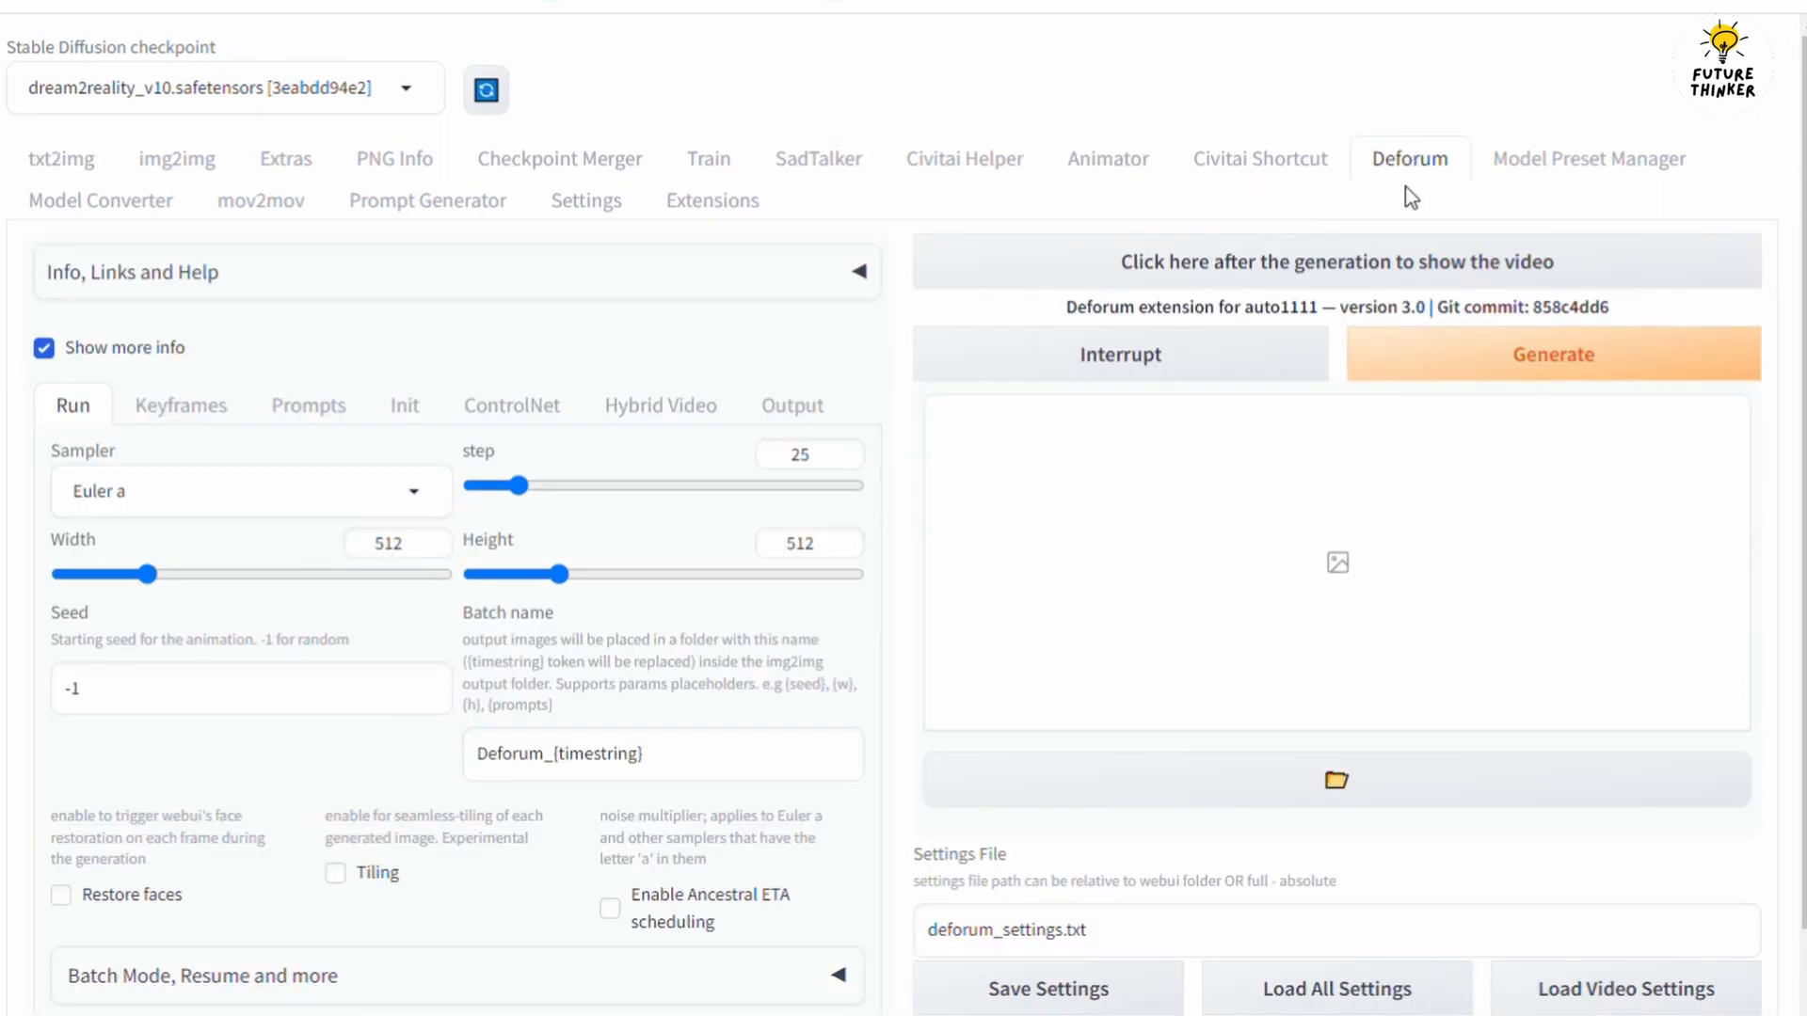
mouse_move(467, 296)
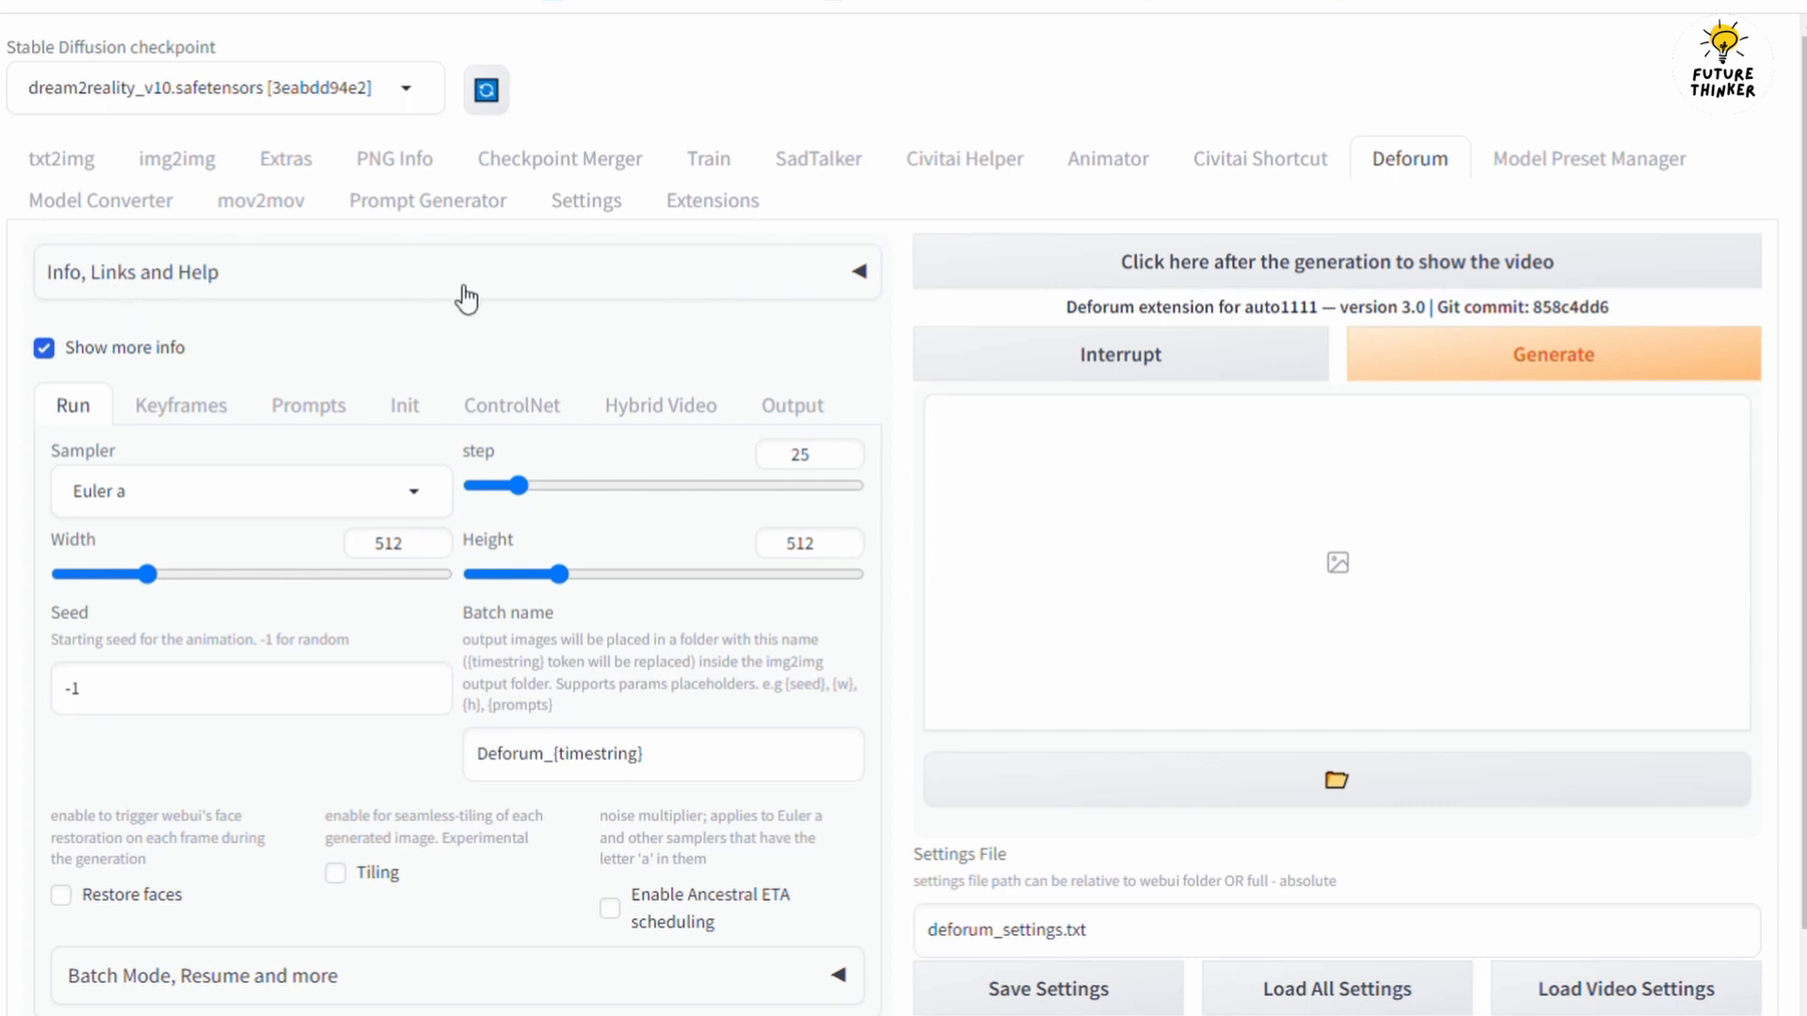
left_click(853, 272)
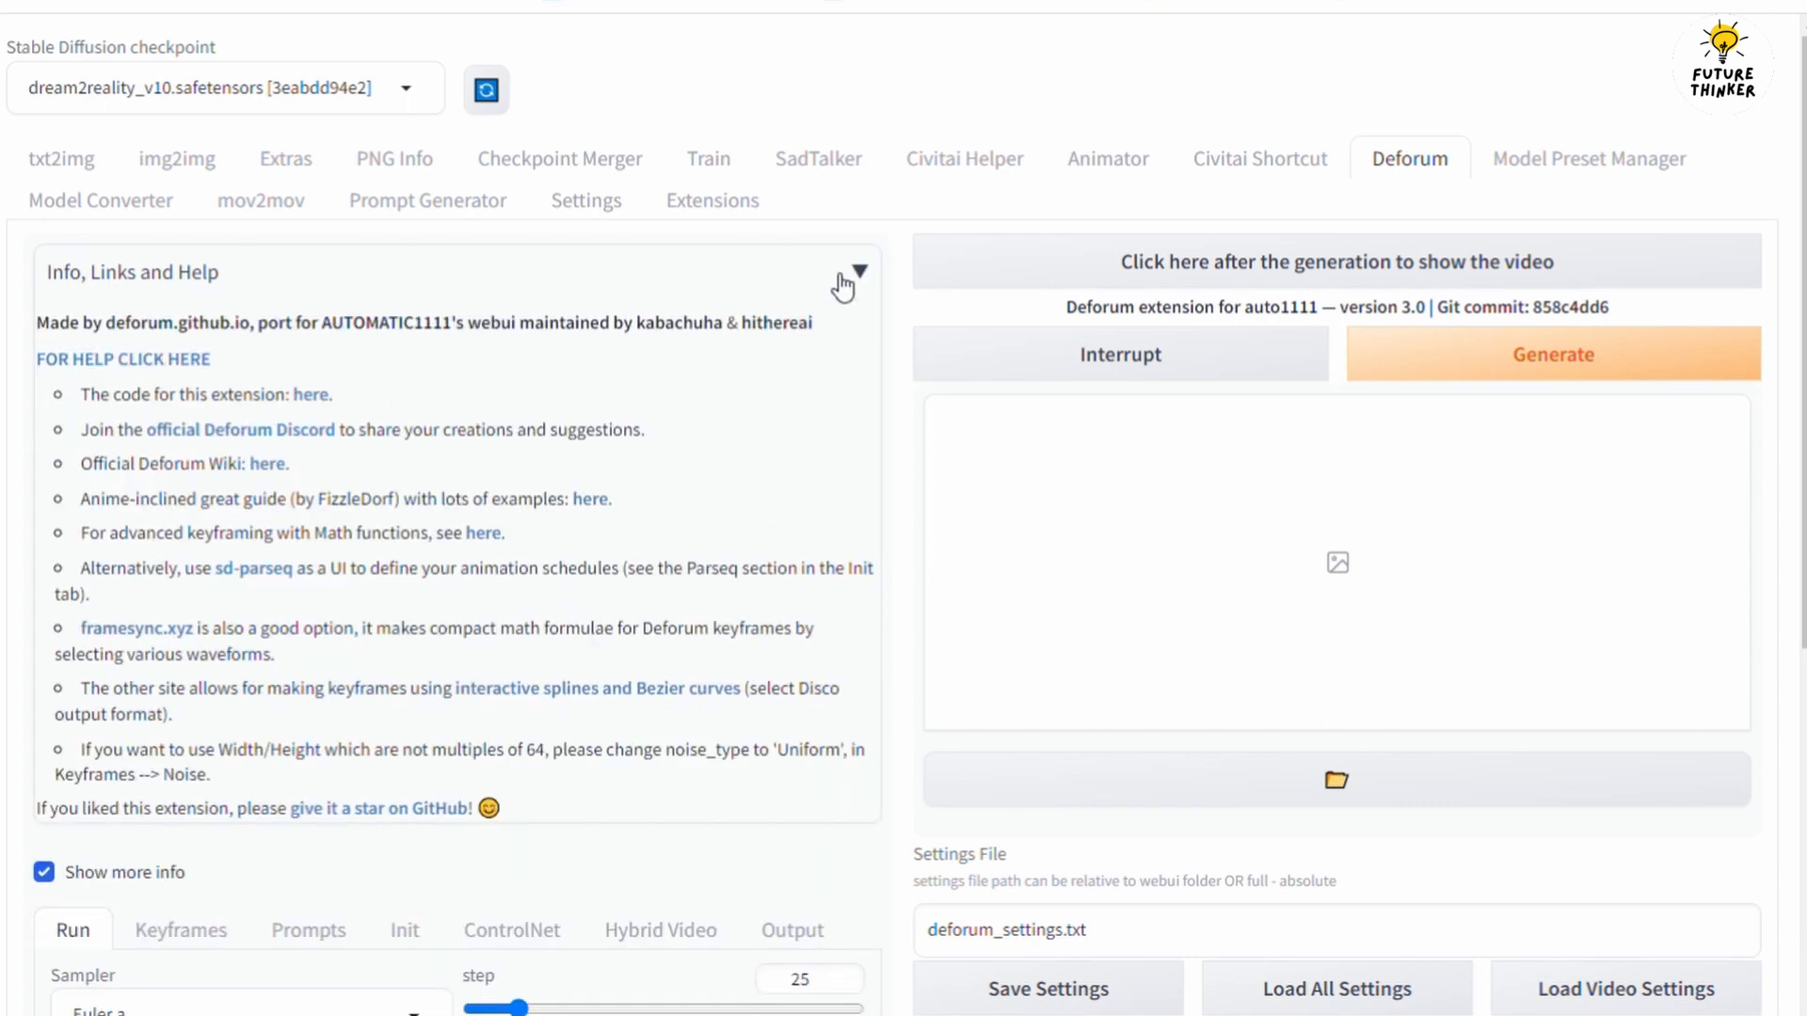
left_click(851, 273)
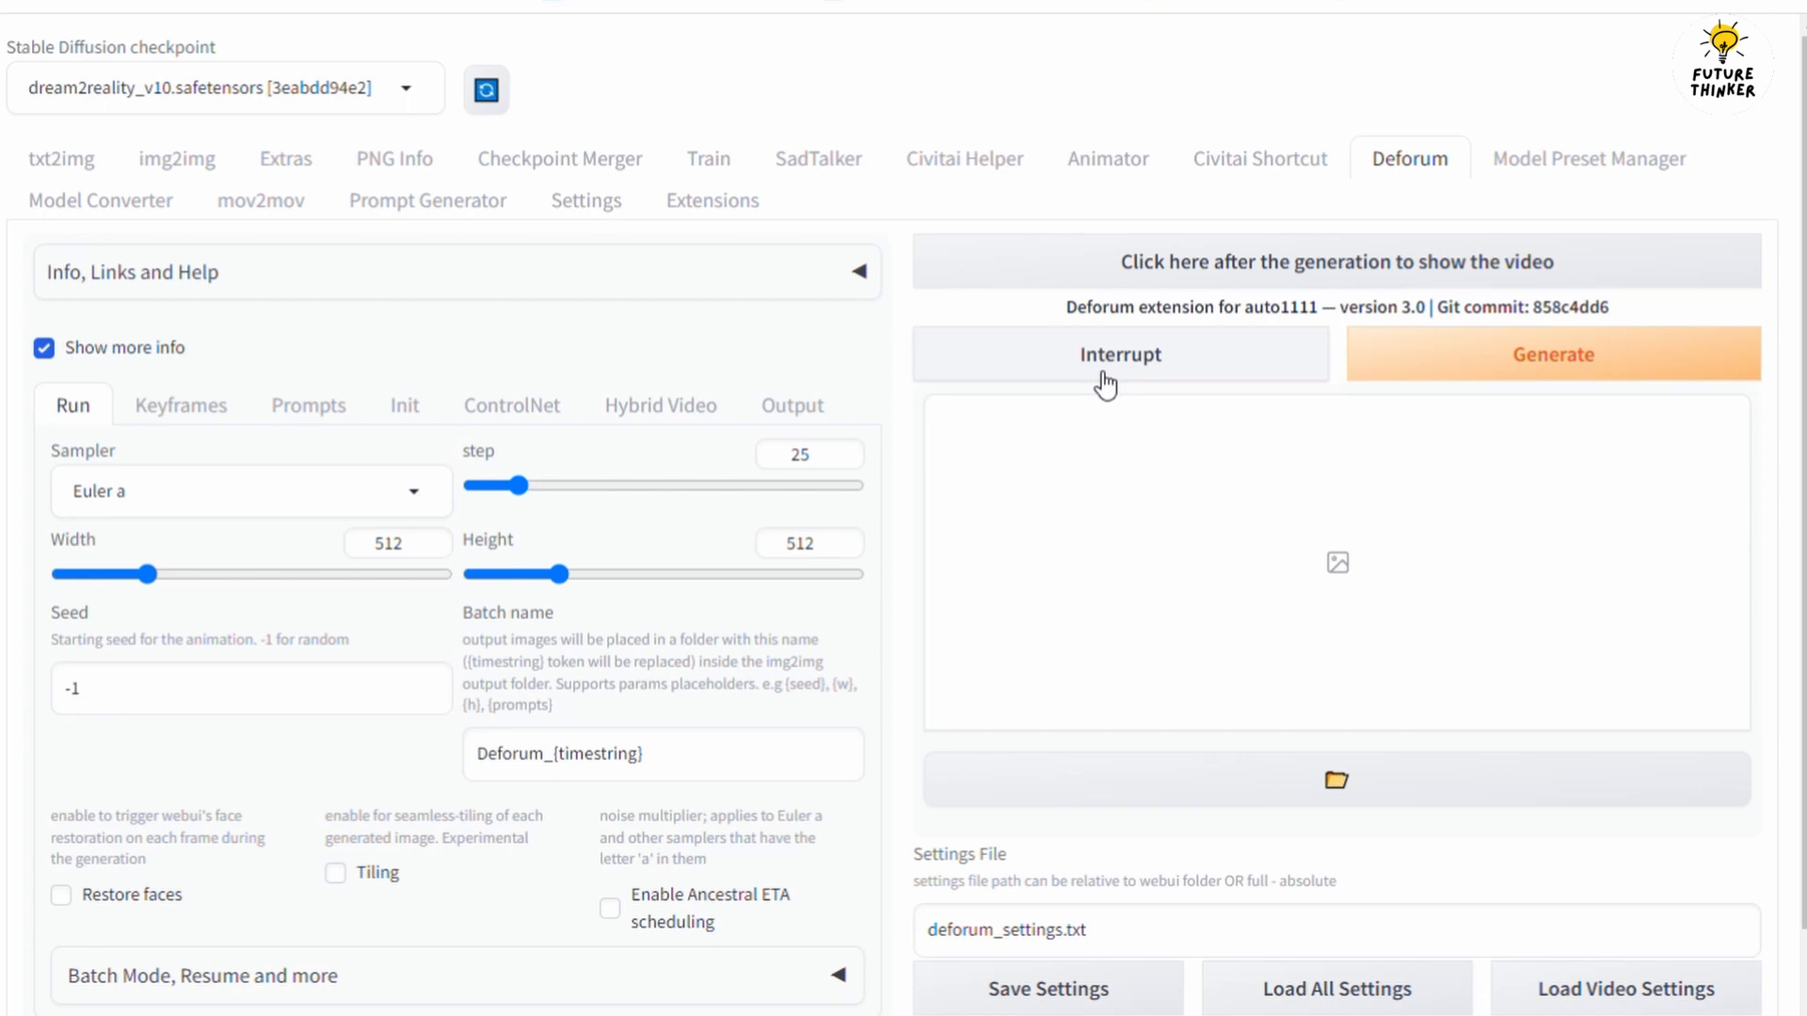
mouse_move(882, 366)
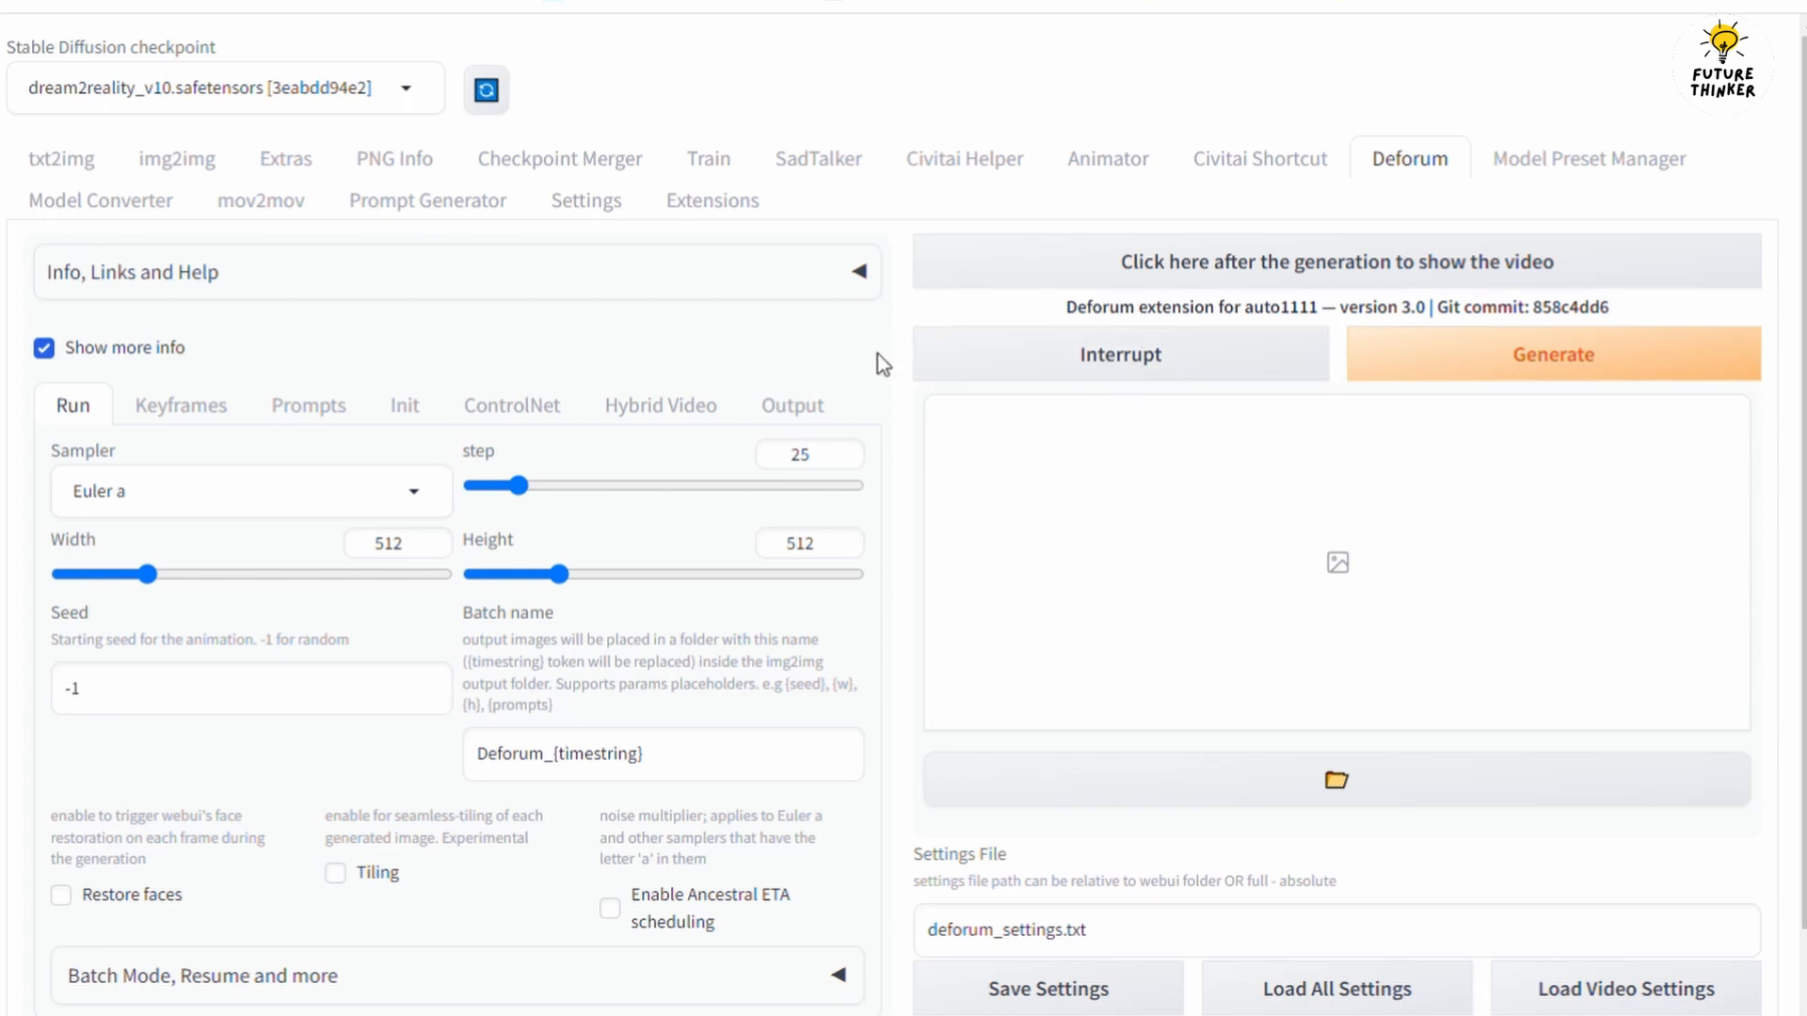
mouse_move(903, 344)
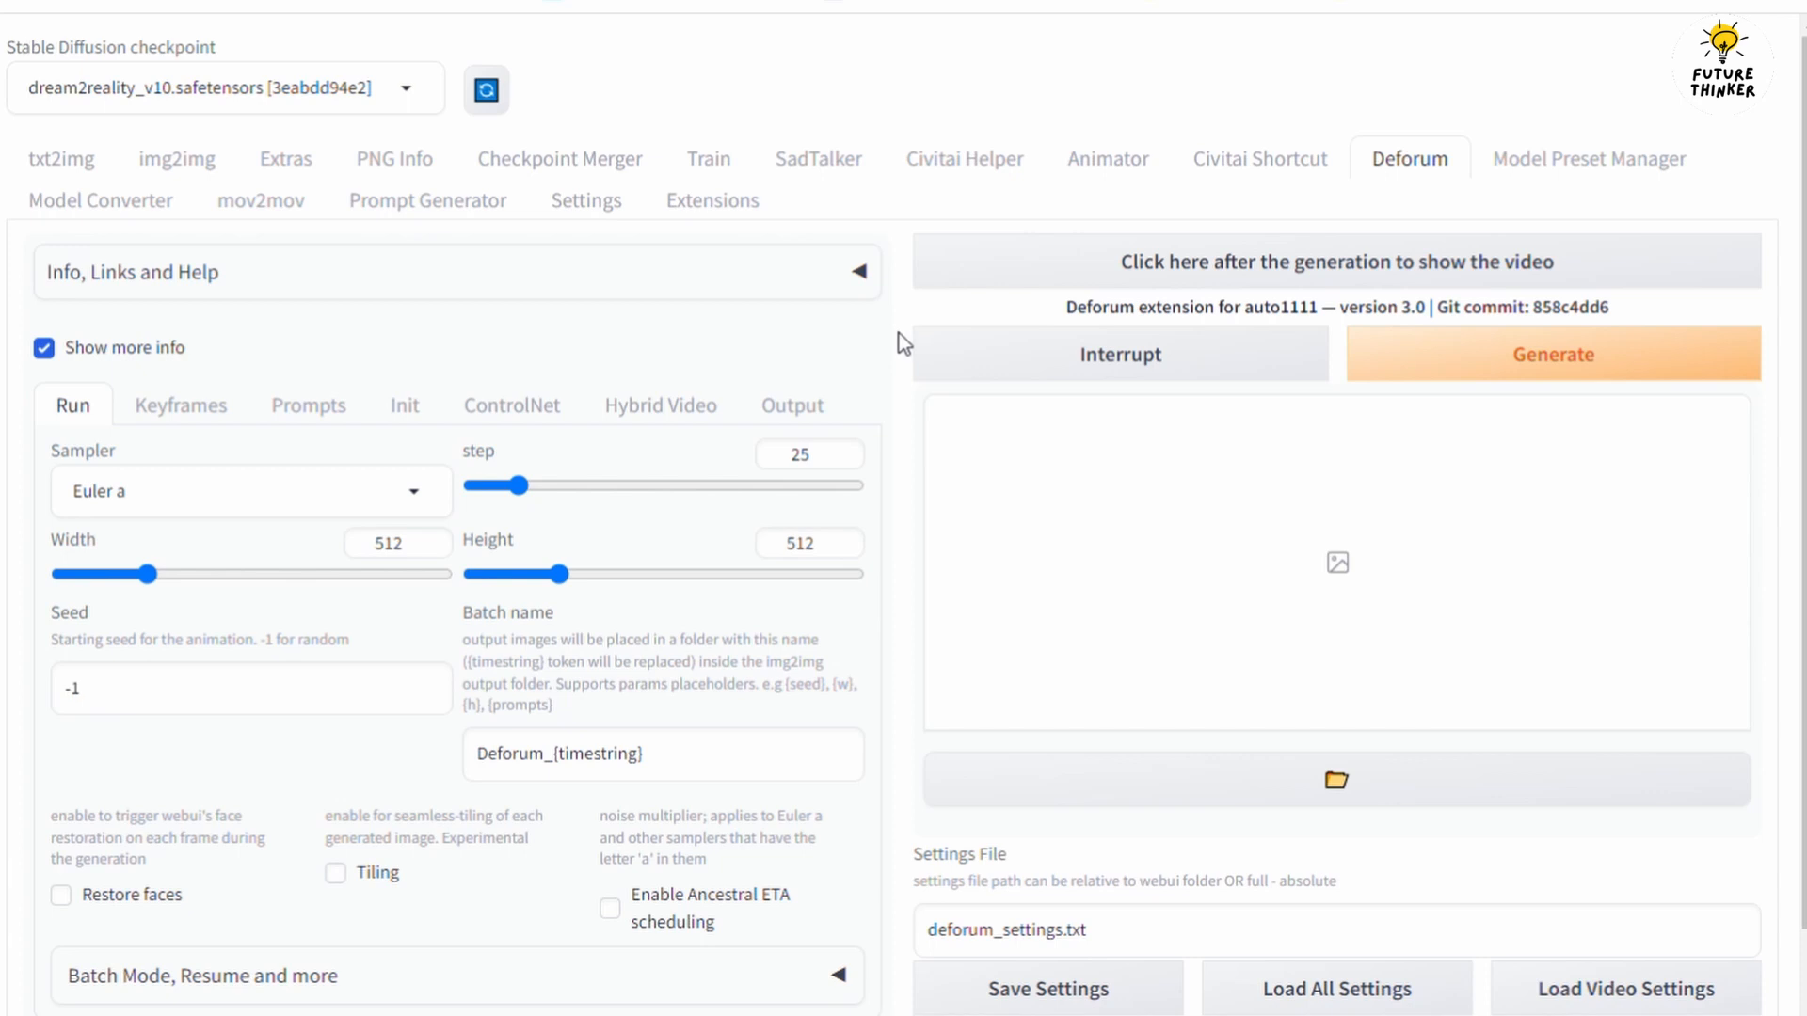
scroll("down", 3)
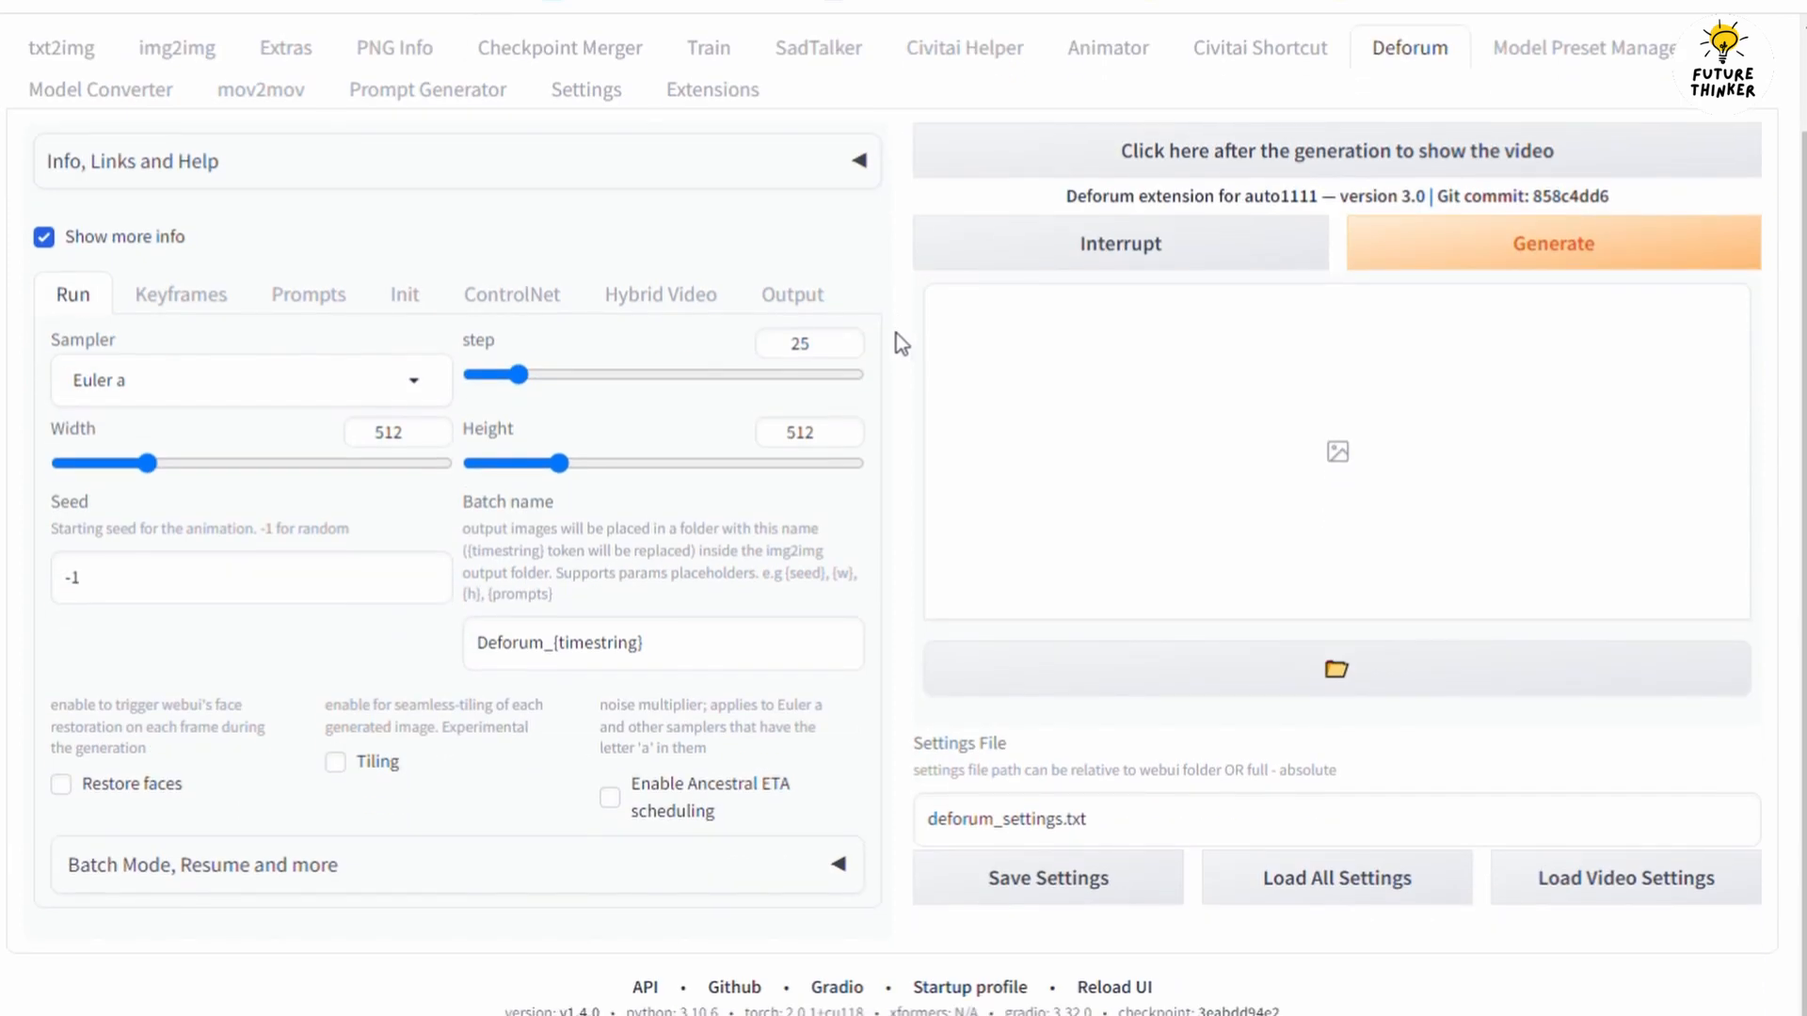
mouse_move(755, 751)
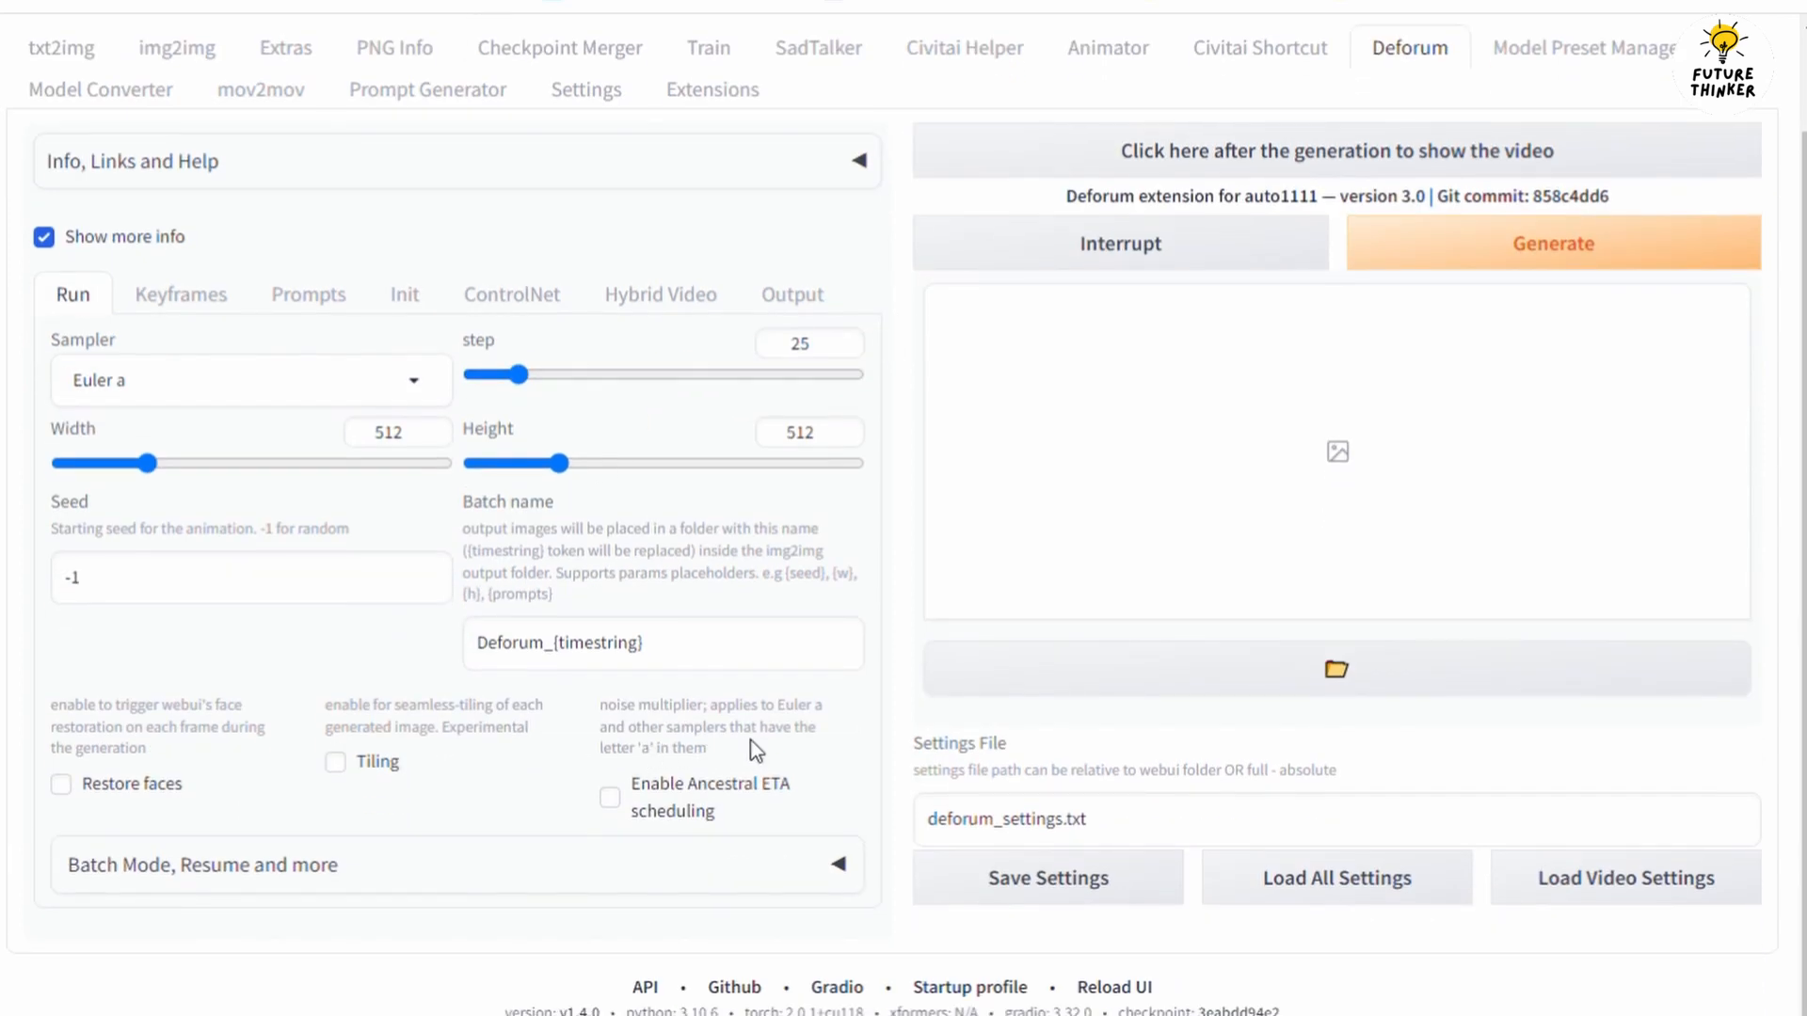
left_click(403, 294)
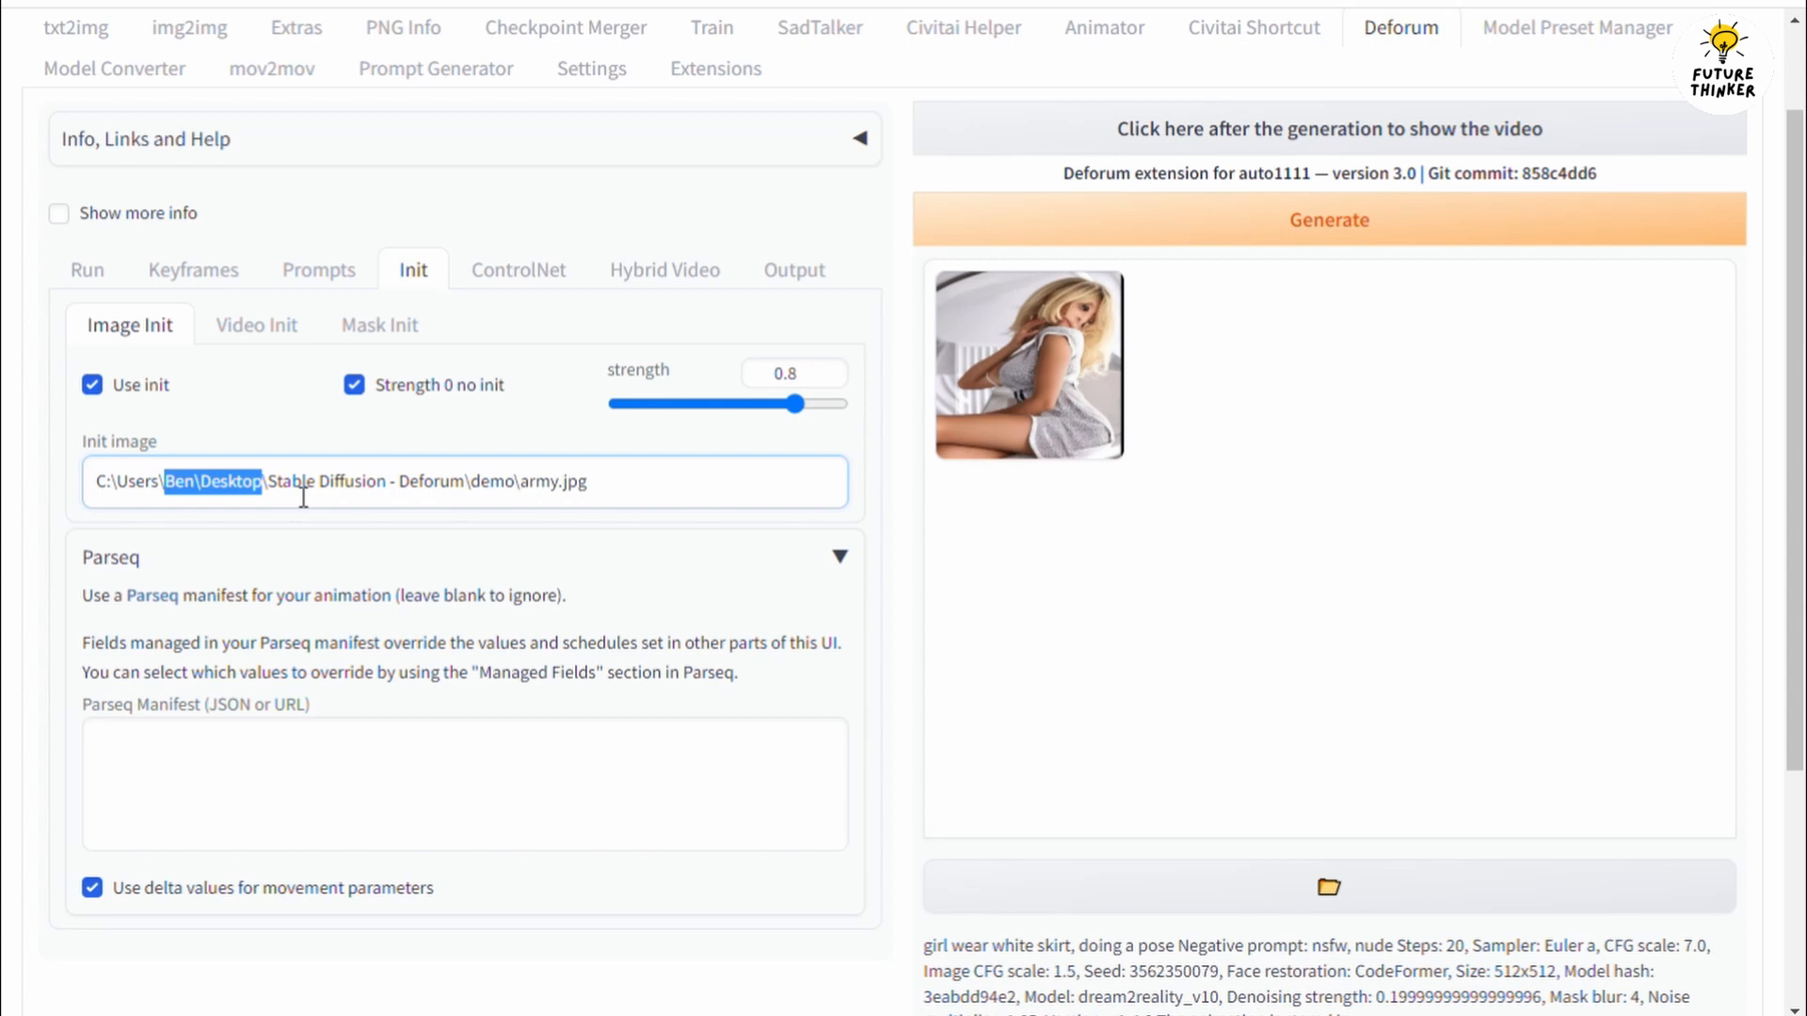
Edit the init image path to army.jpg and select the keyframed prompt schedule.
double_click(561, 482)
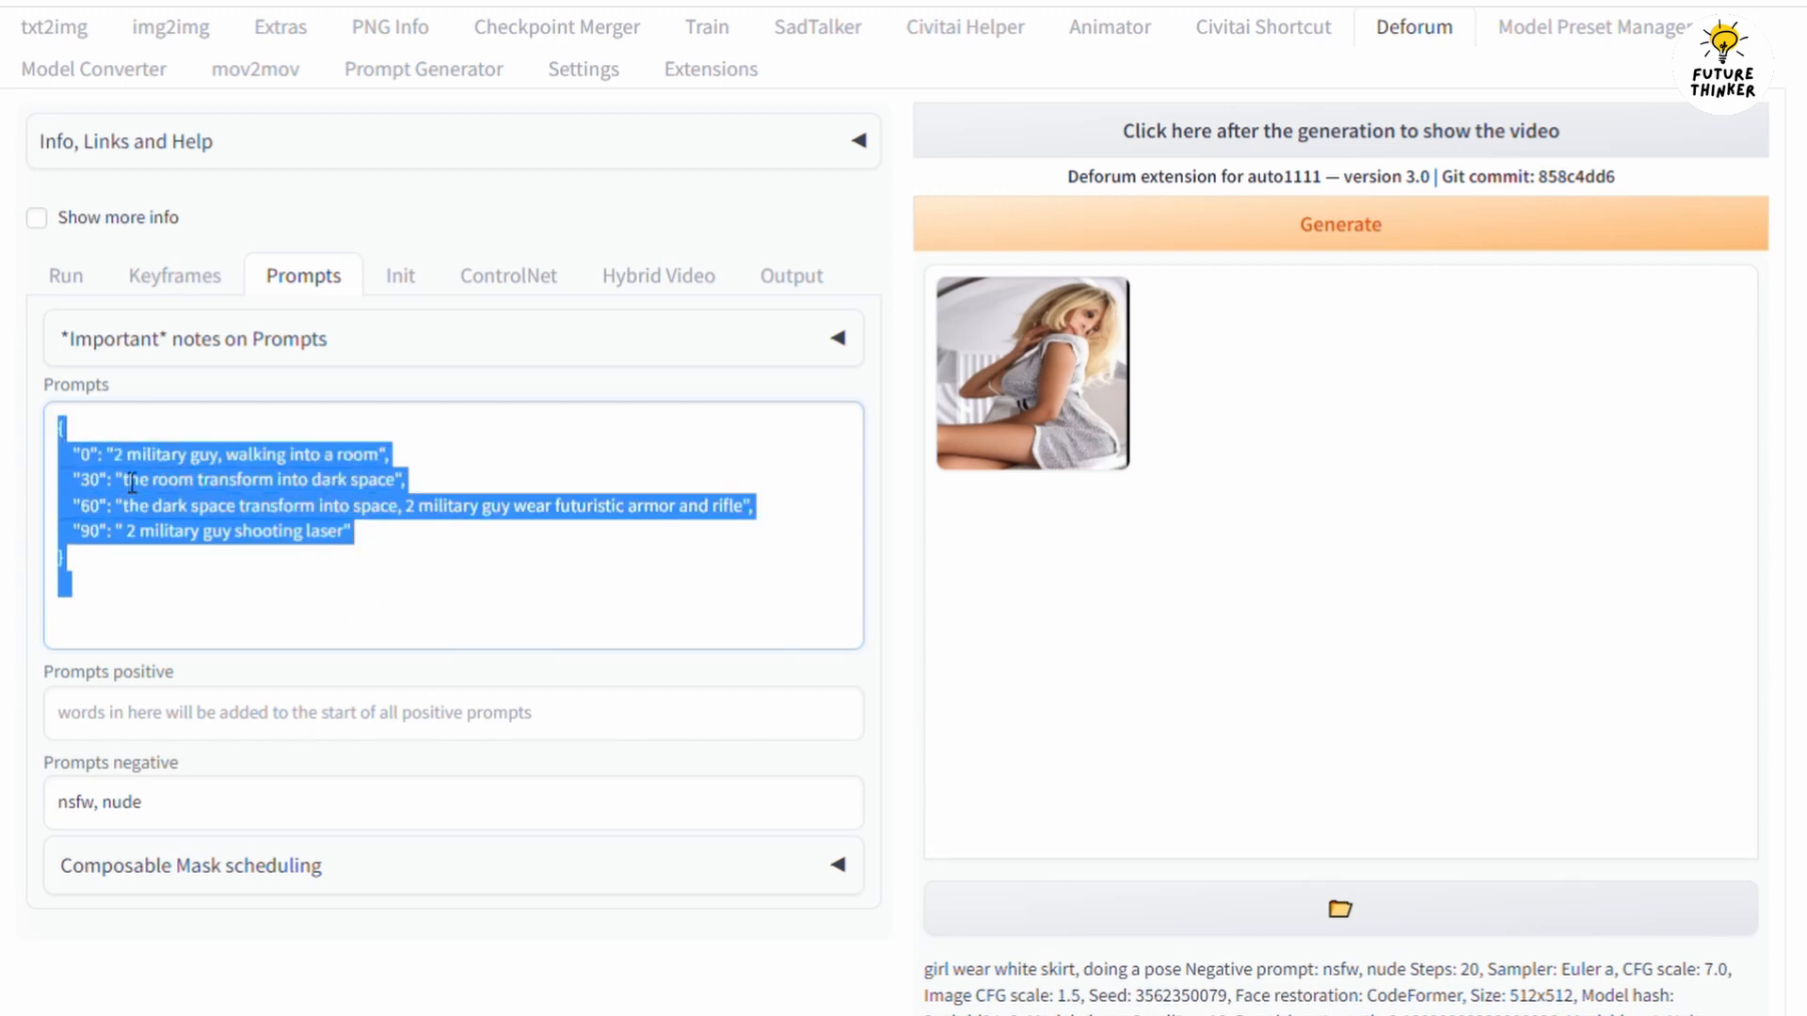
left_click(413, 561)
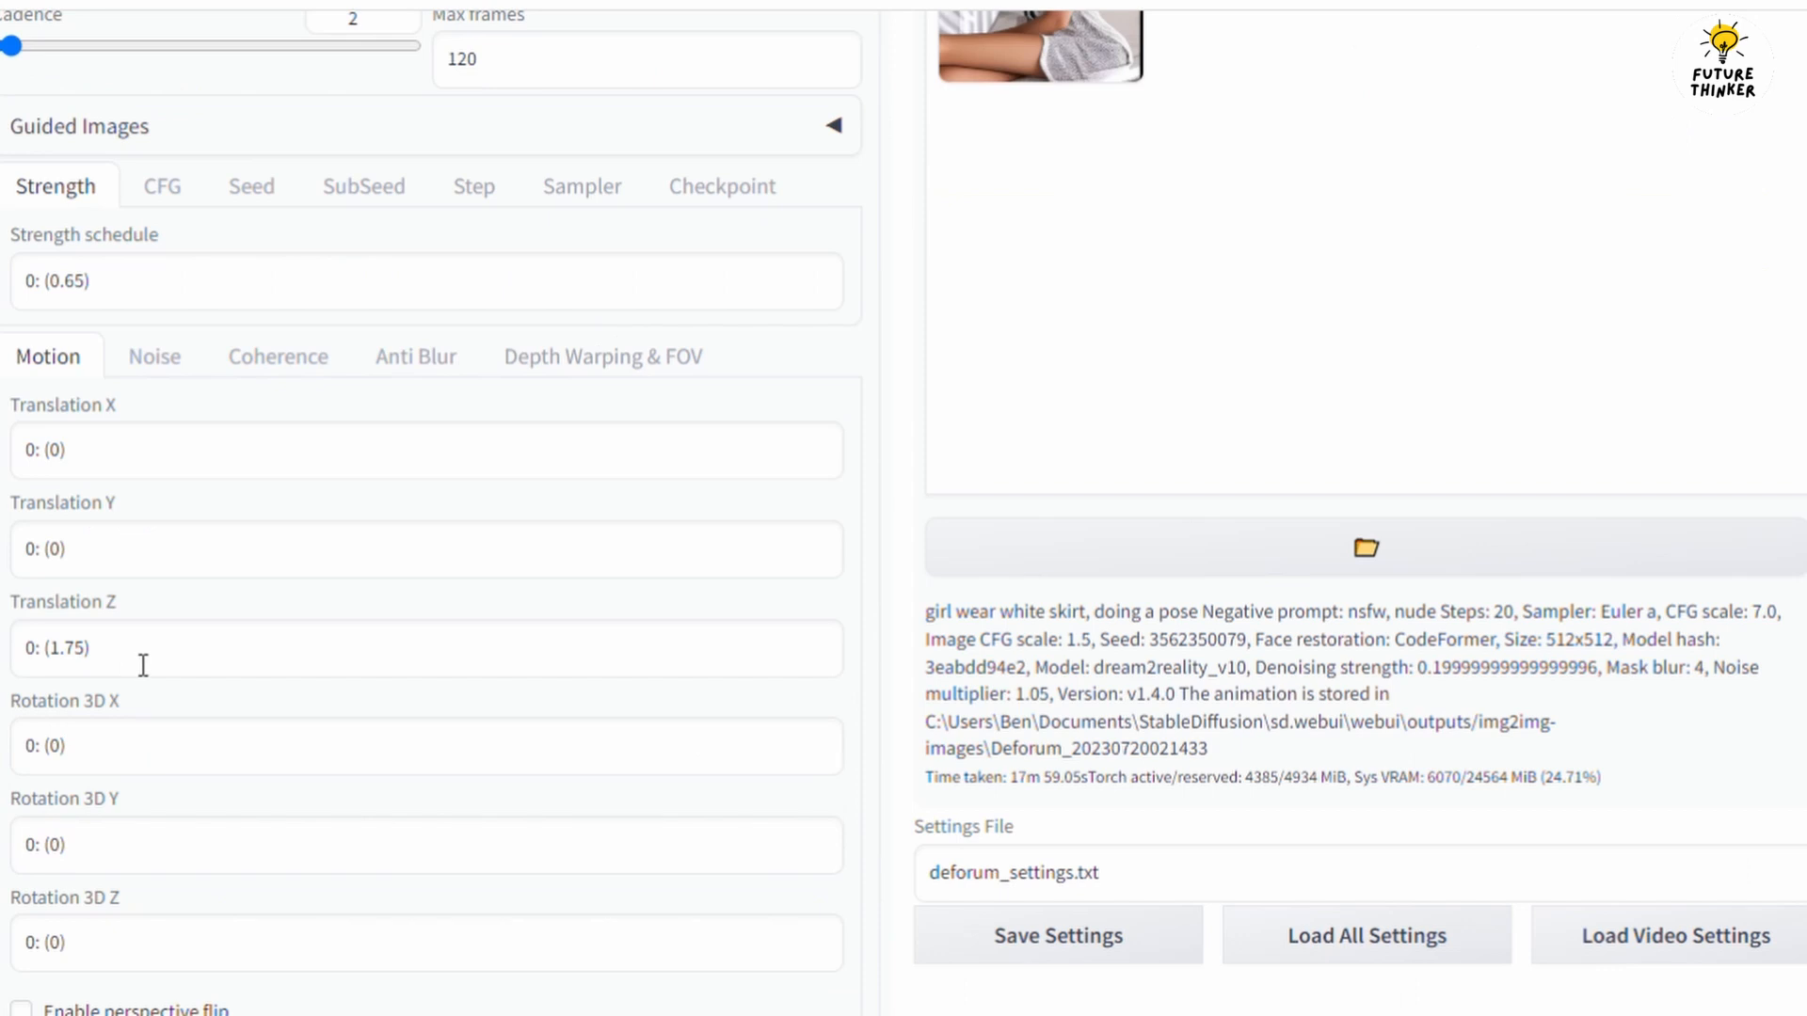
scroll("up", 3)
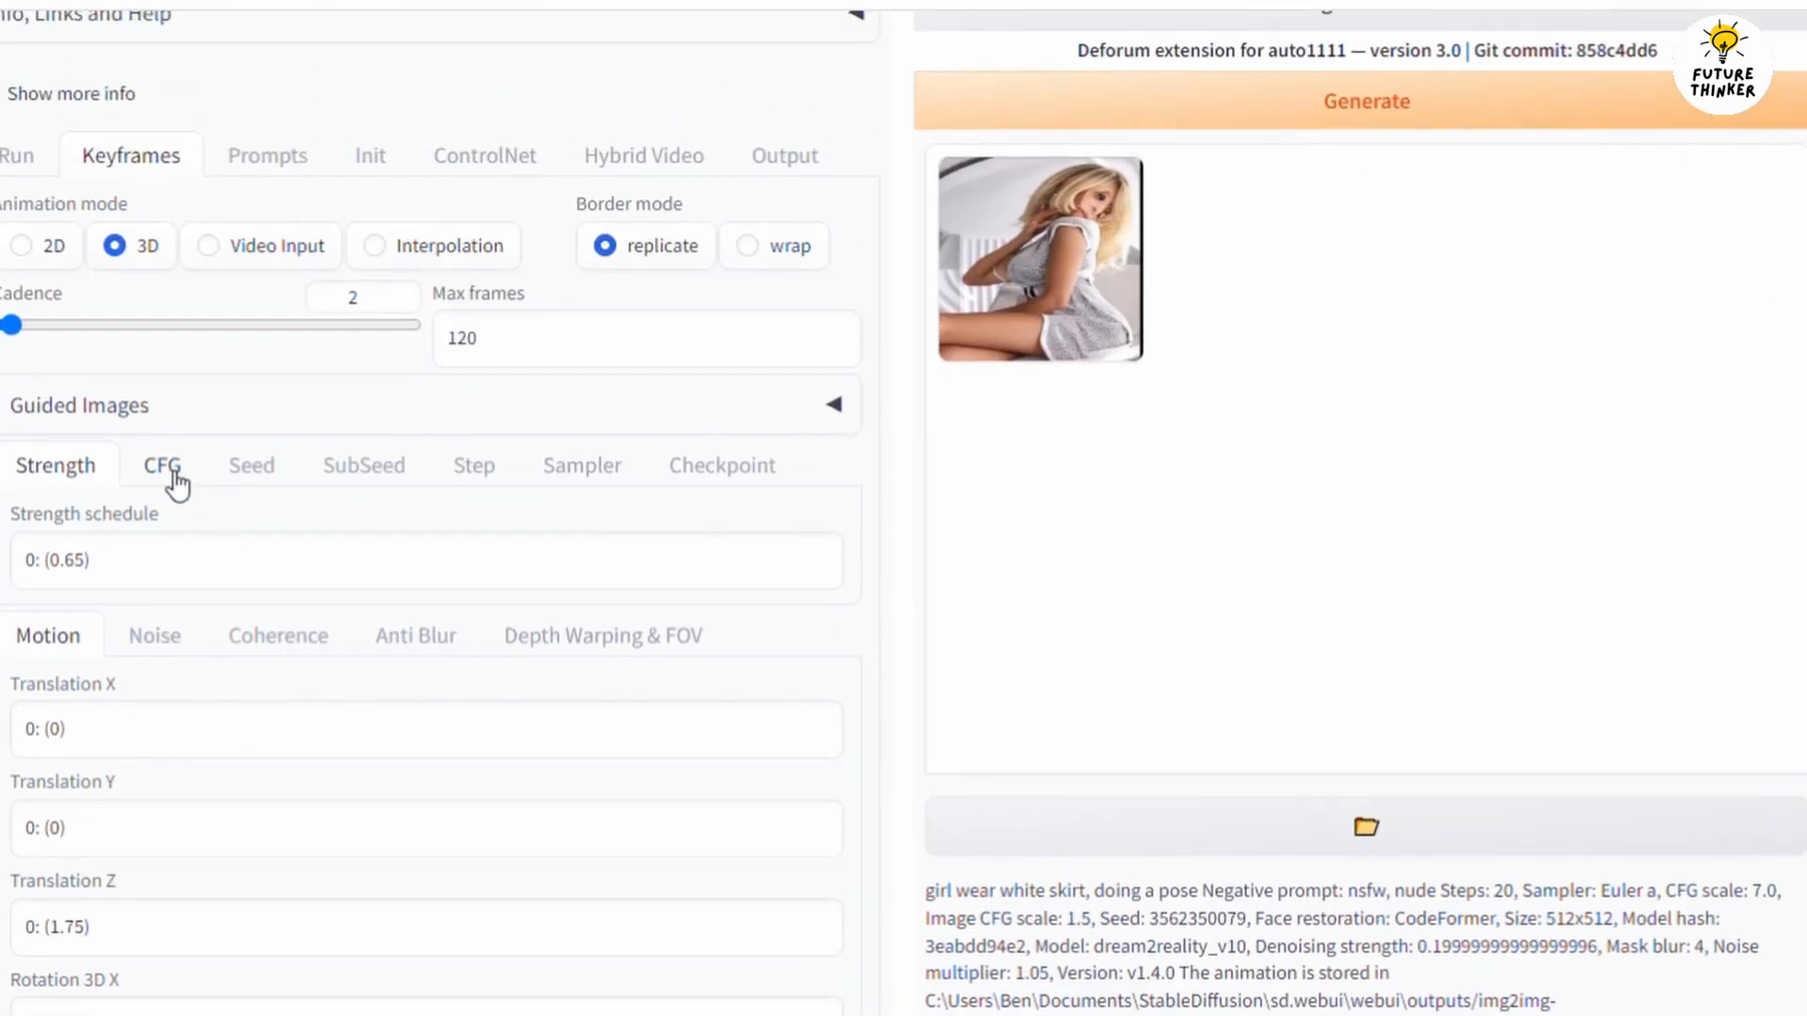
mouse_move(17, 155)
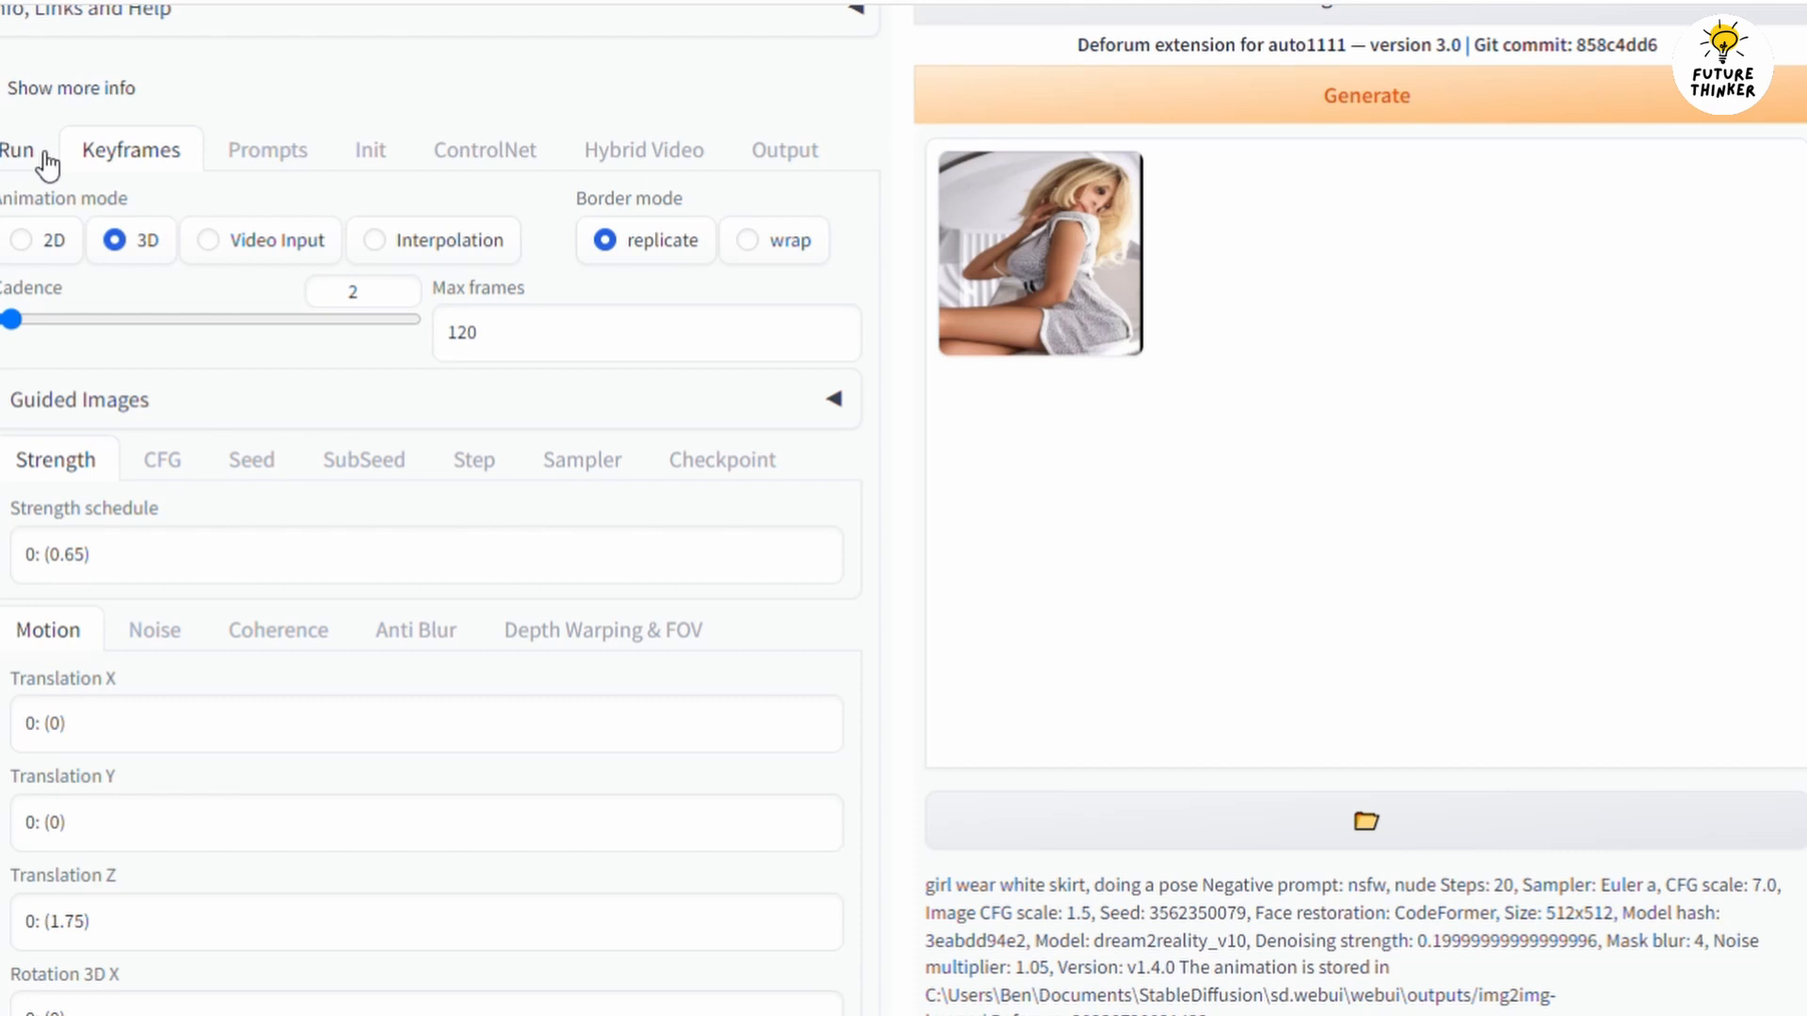
Switch to Deforum's Run settings to review sampler, steps and output size.
left_click(16, 145)
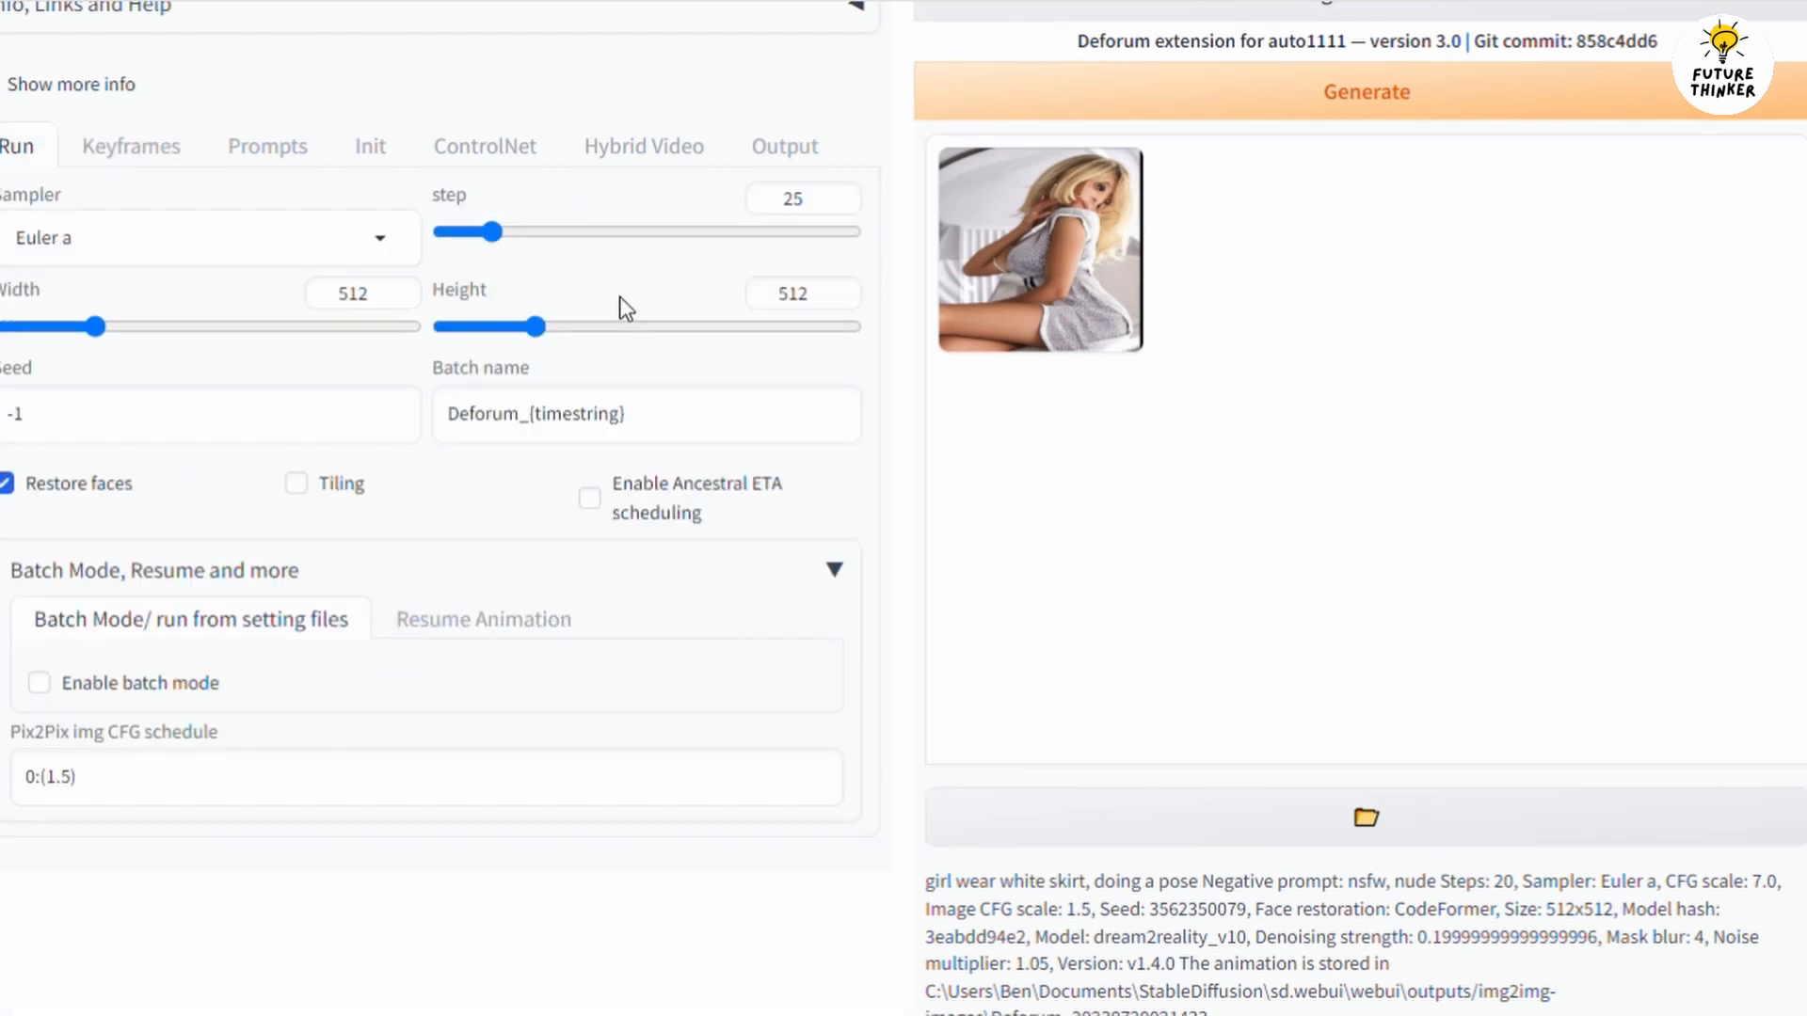
mouse_move(414, 380)
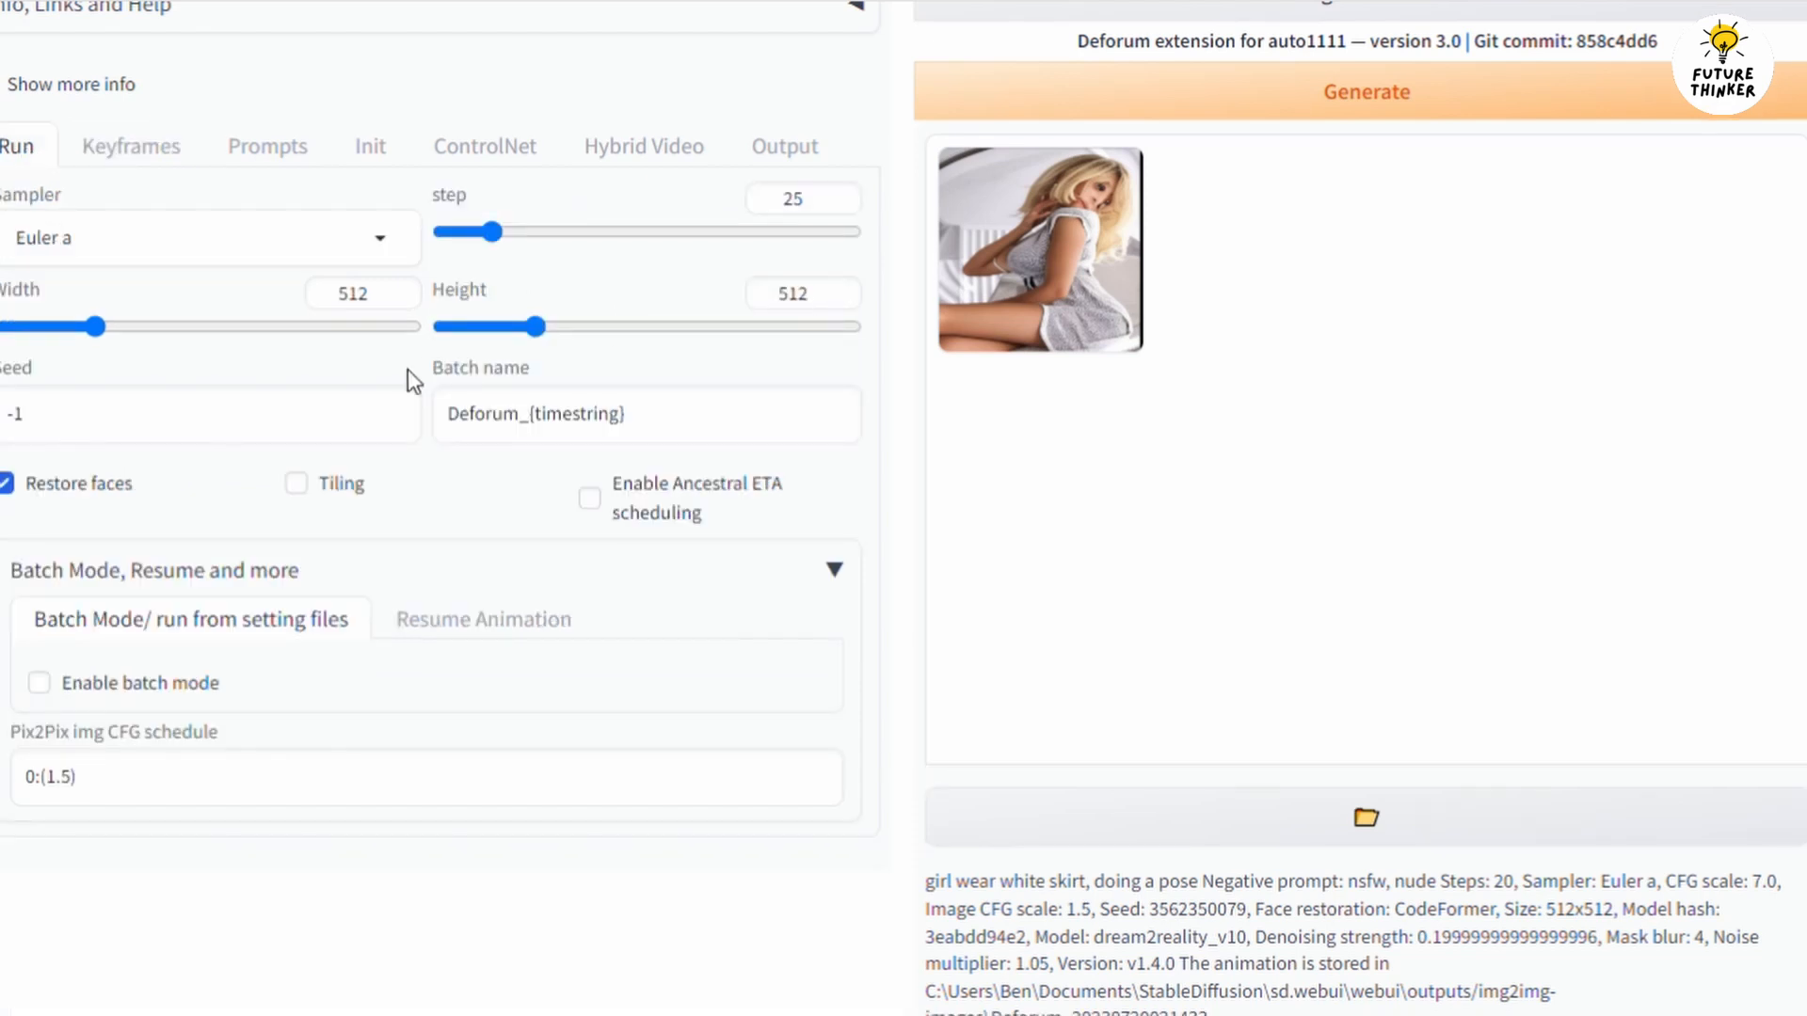
mouse_move(1021, 432)
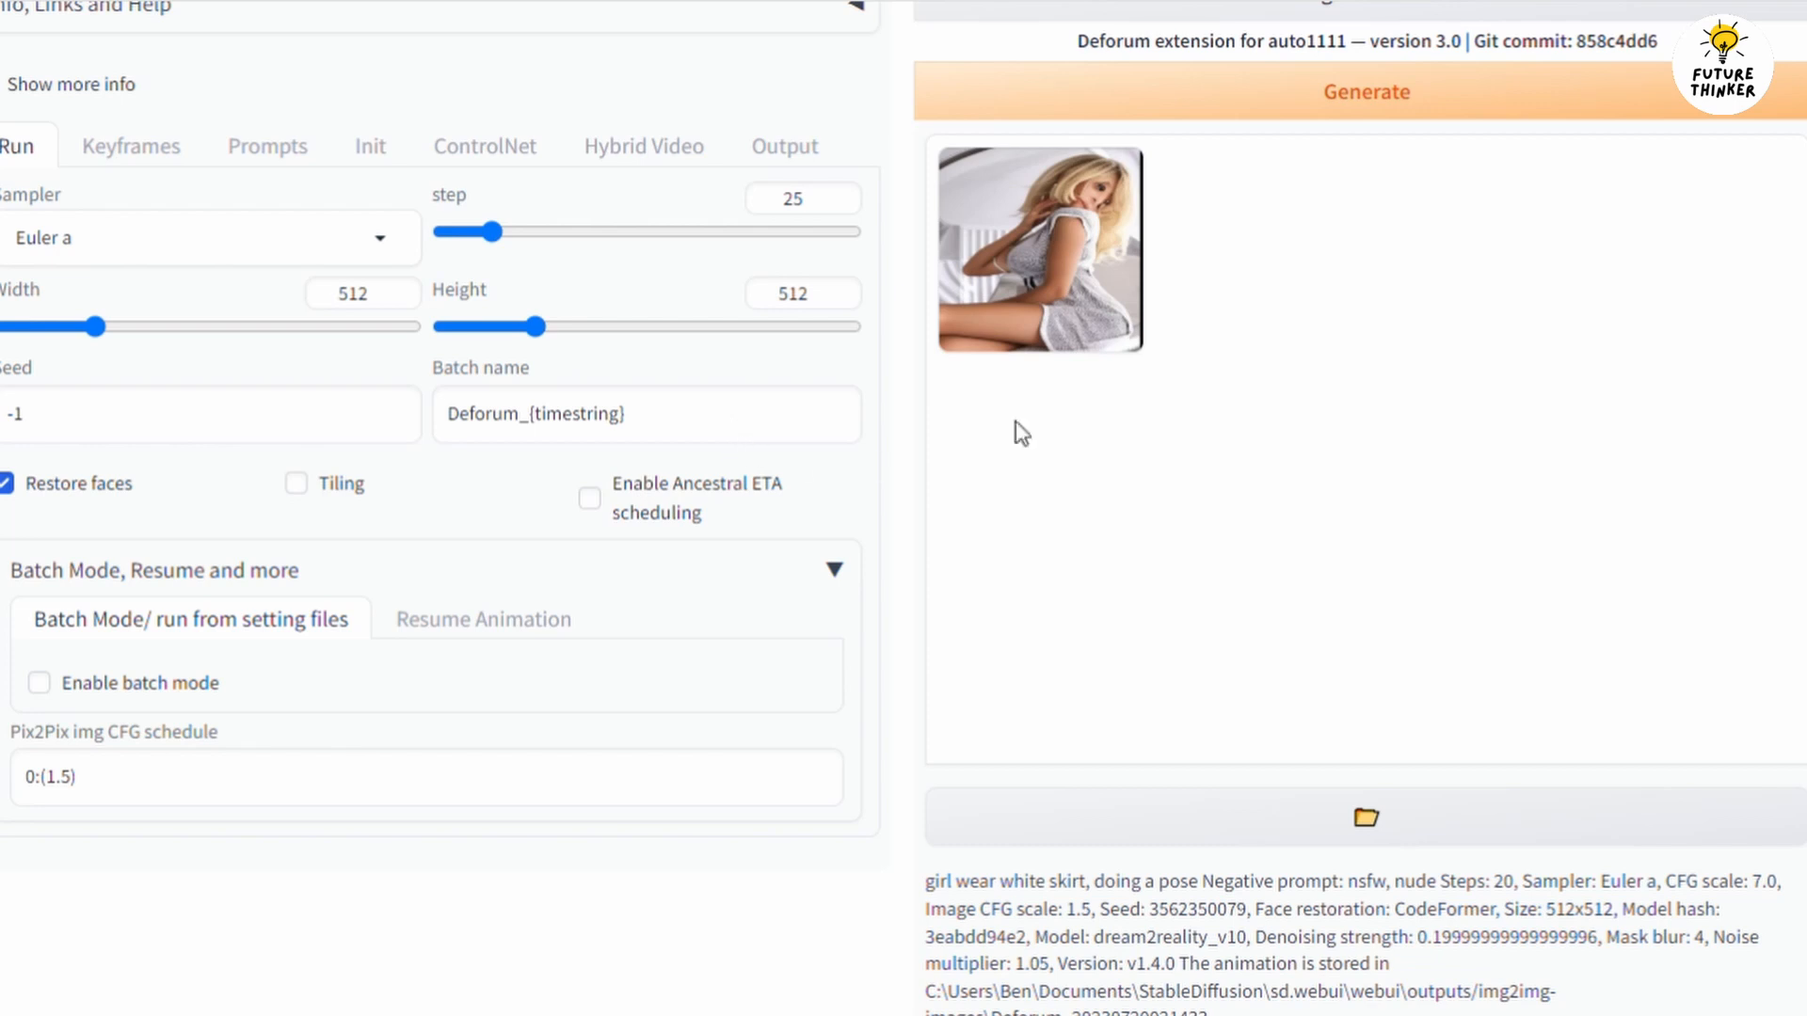
mouse_move(1124, 692)
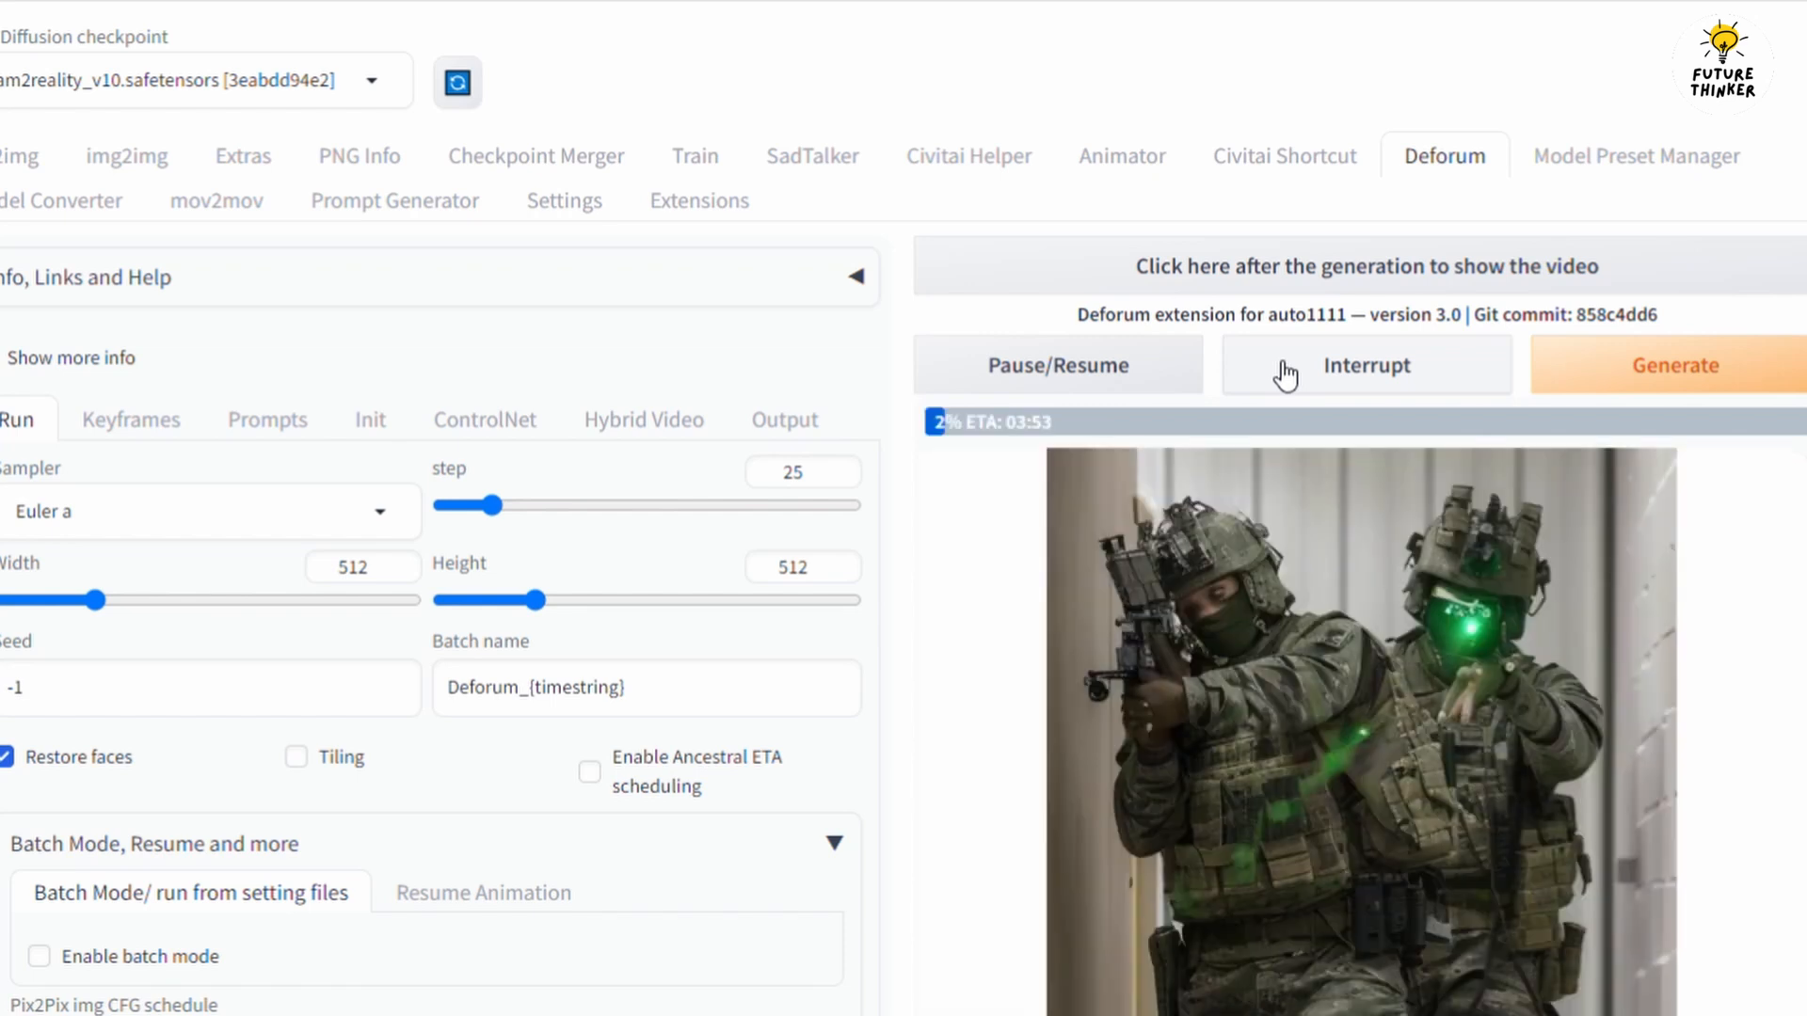
Scroll down to read the finished render's output folder and time taken.
scroll("down", 3)
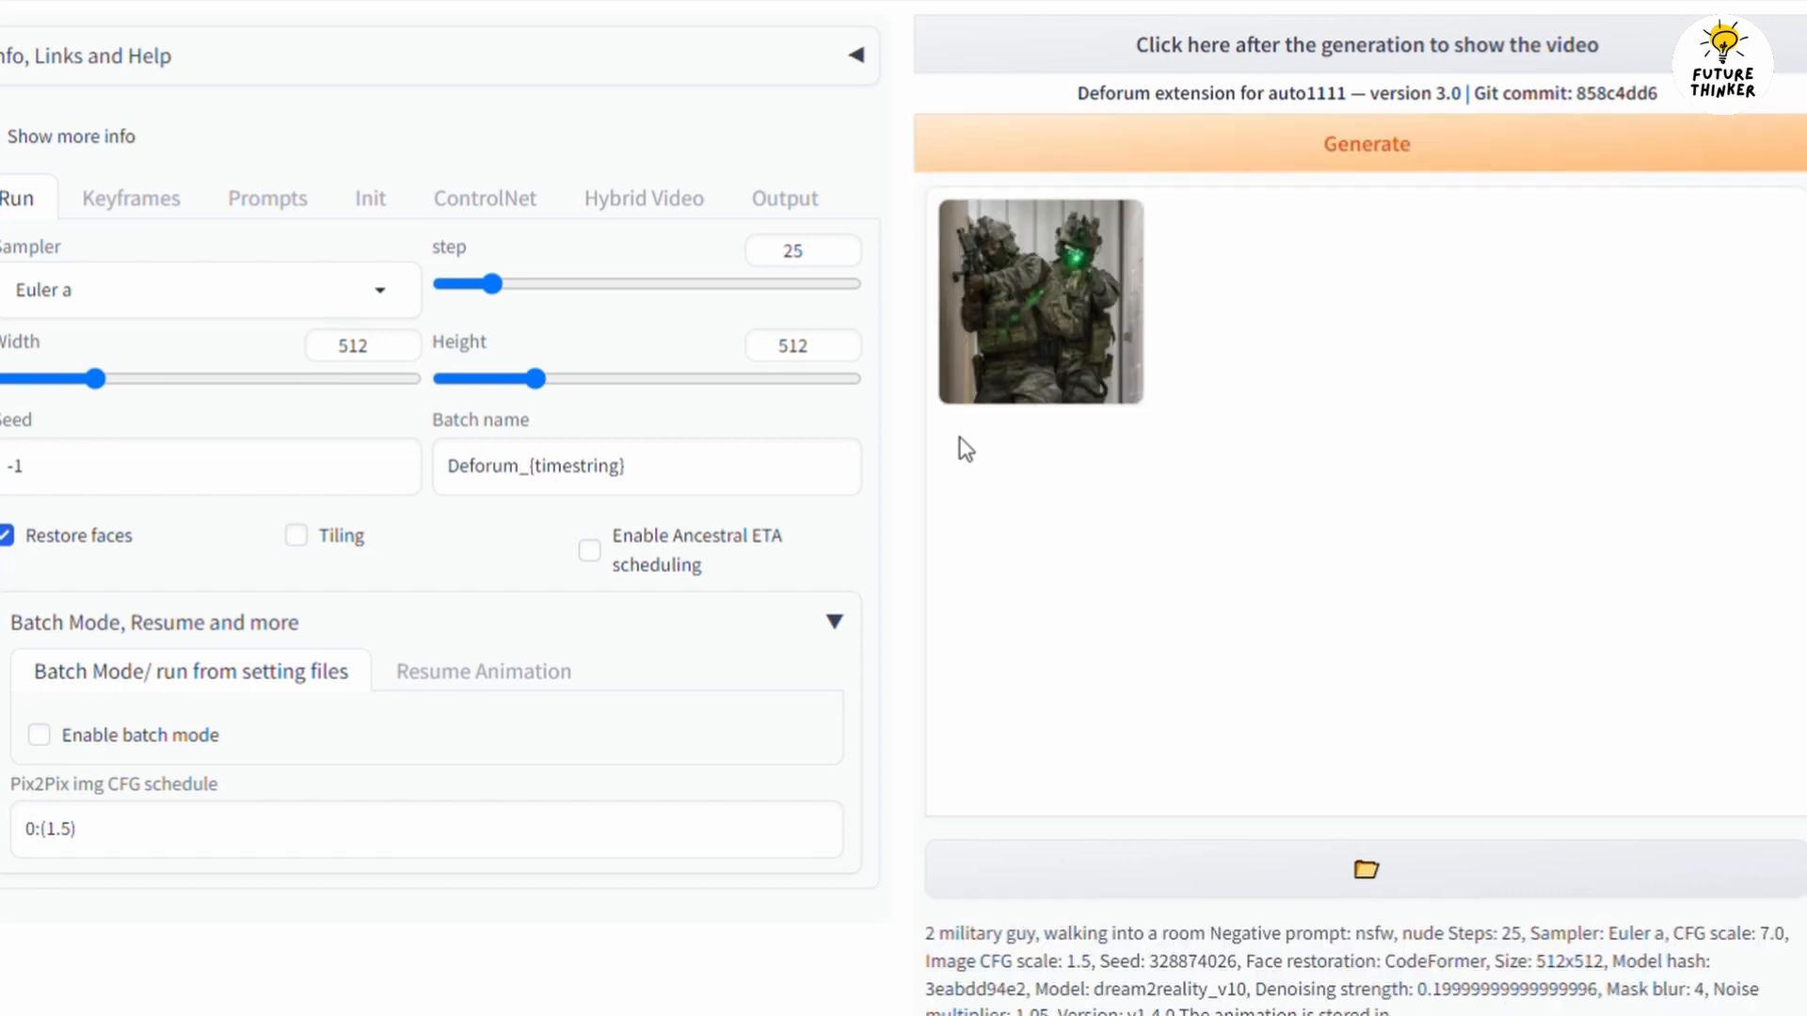
scroll("down", 3)
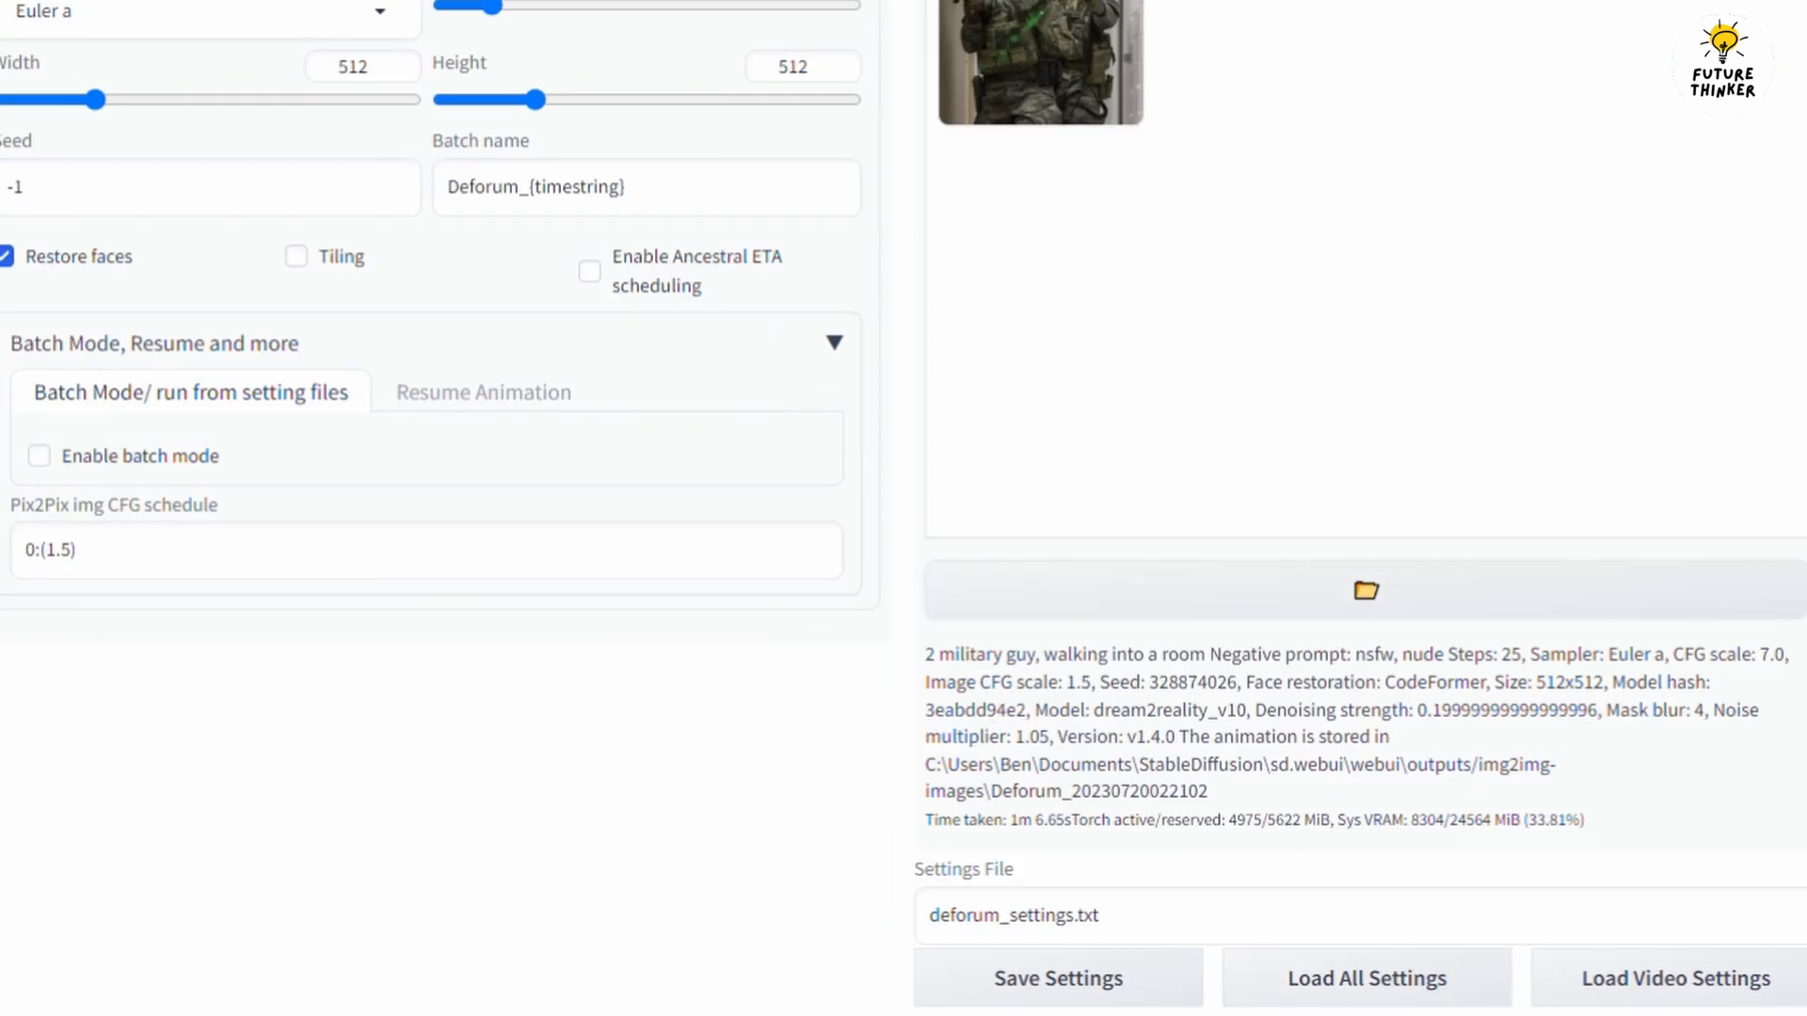